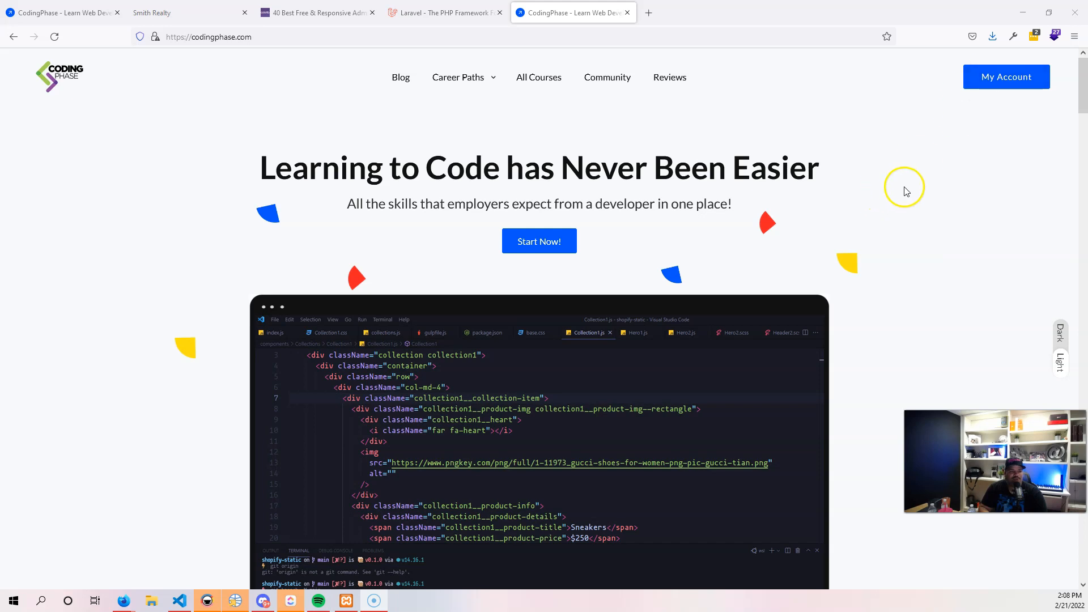
{"action": "mouse_move", "coordinate": [1064, 123]}
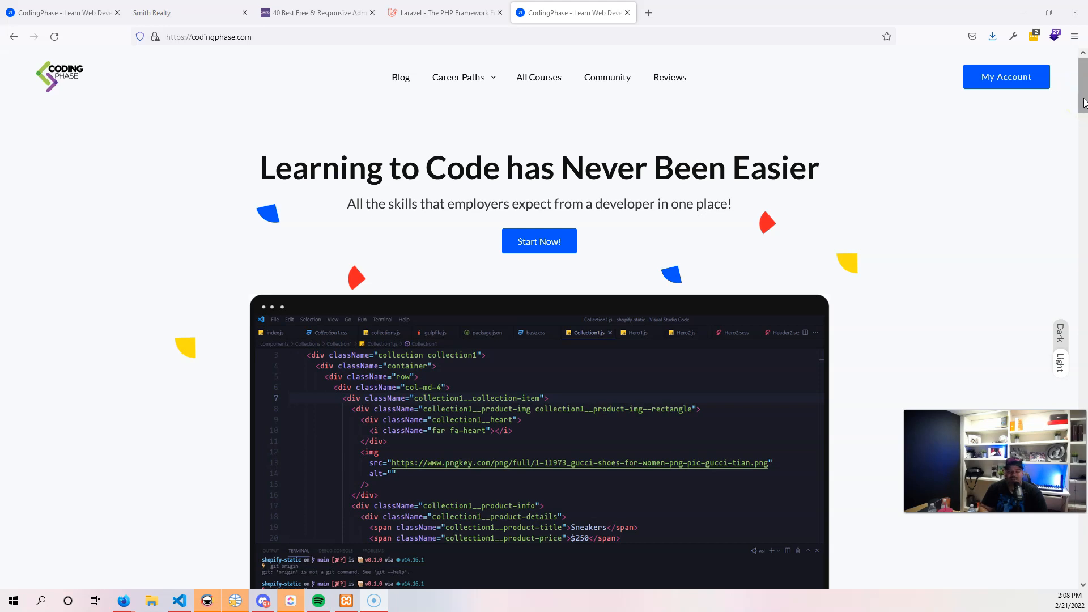
Step: Scroll the homepage to the 'We Don't Teach Coding As A Hobby' career steps section
{"action": "scroll", "scroll_direction": "down", "scroll_amount": 3}
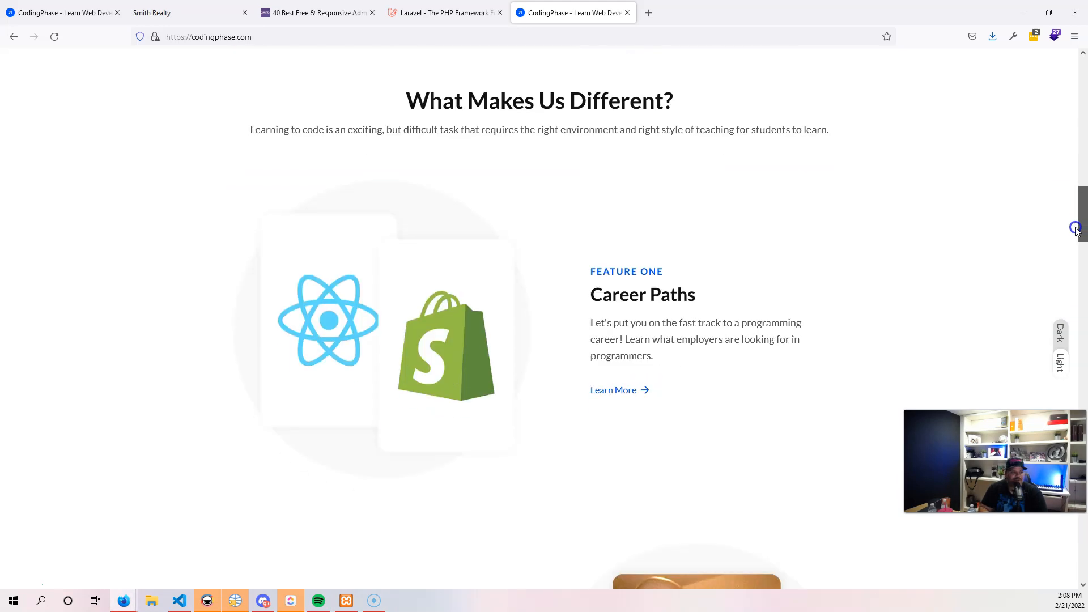
{"action": "scroll", "scroll_direction": "up", "scroll_amount": 3}
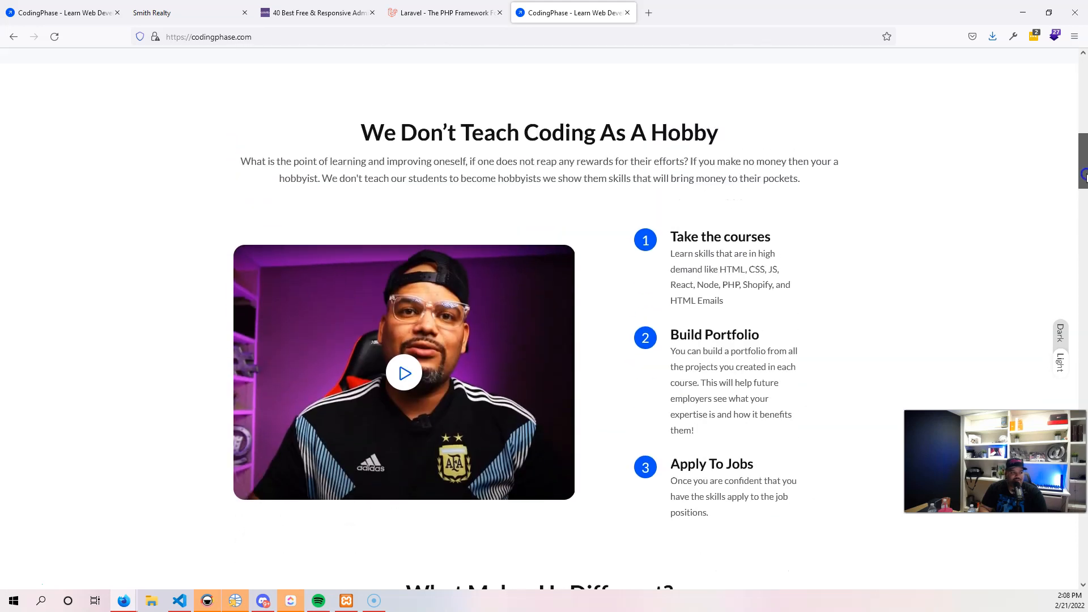
{"action": "mouse_move", "coordinate": [1045, 185]}
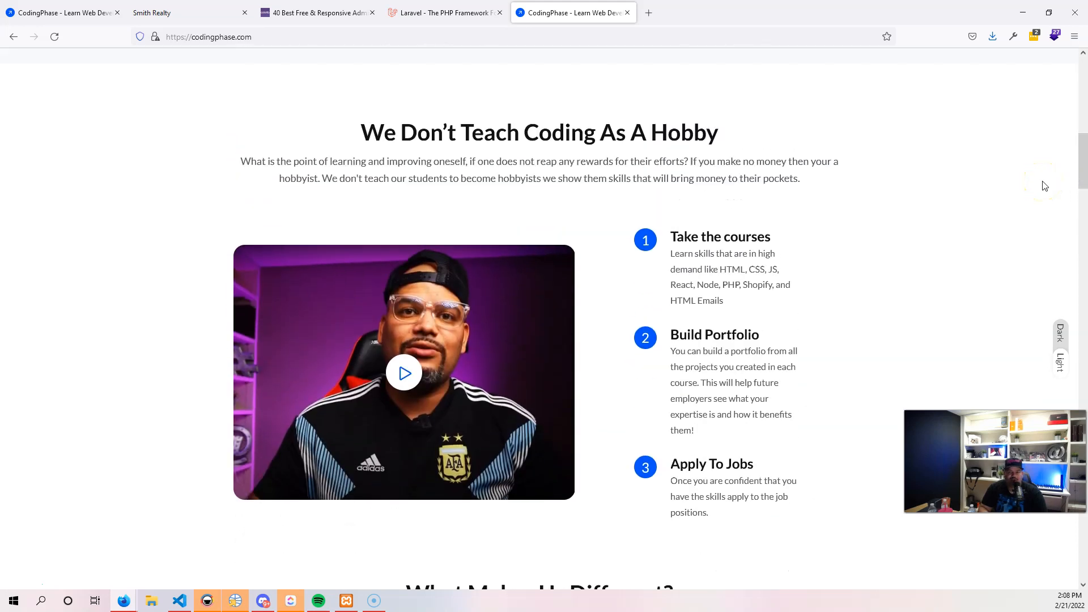
{"action": "mouse_move", "coordinate": [989, 216]}
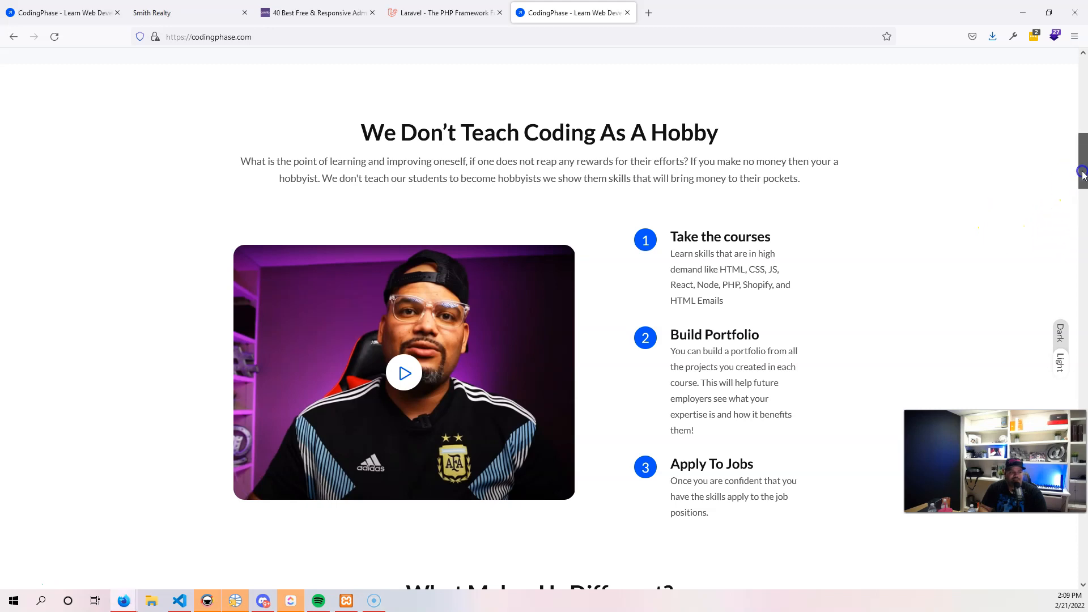
Step: Show the Career Paths menu listing entry-level, general and specialized developer tracks
{"action": "left_click", "coordinate": [457, 77]}
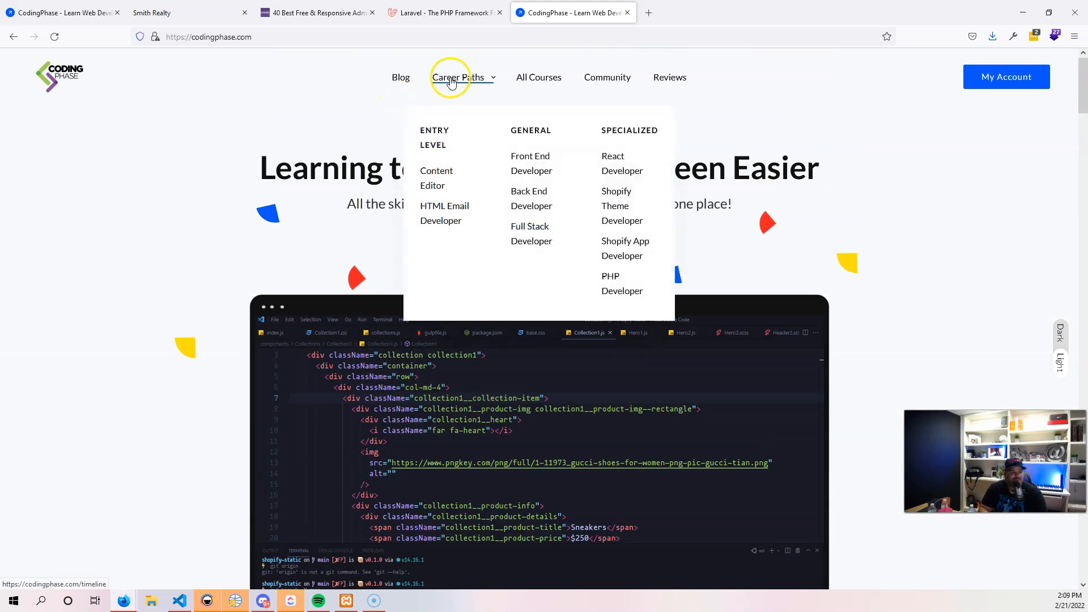
{"action": "mouse_move", "coordinate": [436, 177]}
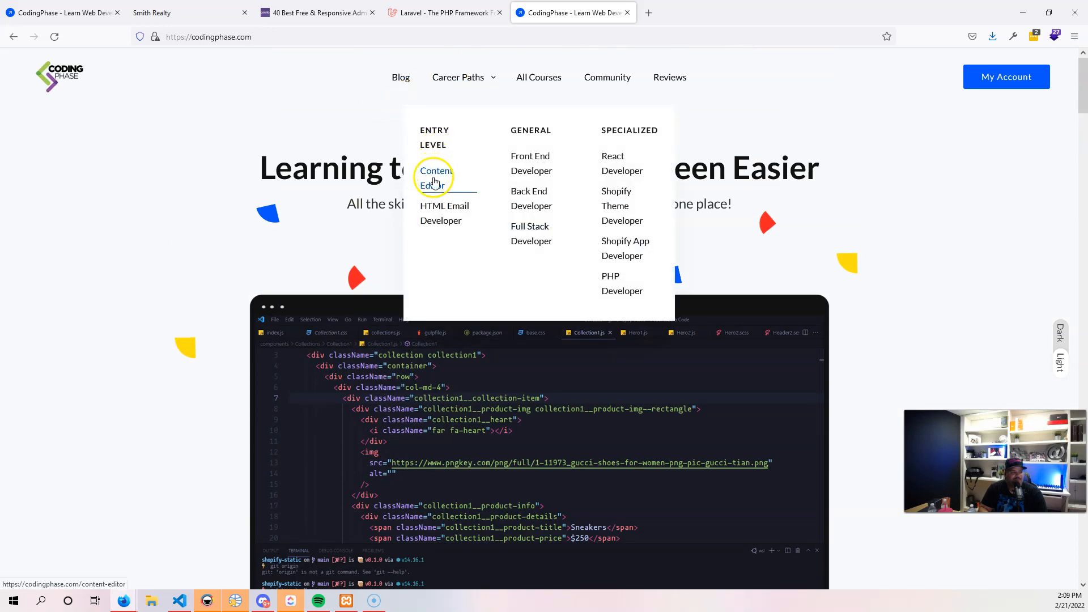
{"action": "mouse_move", "coordinate": [433, 186]}
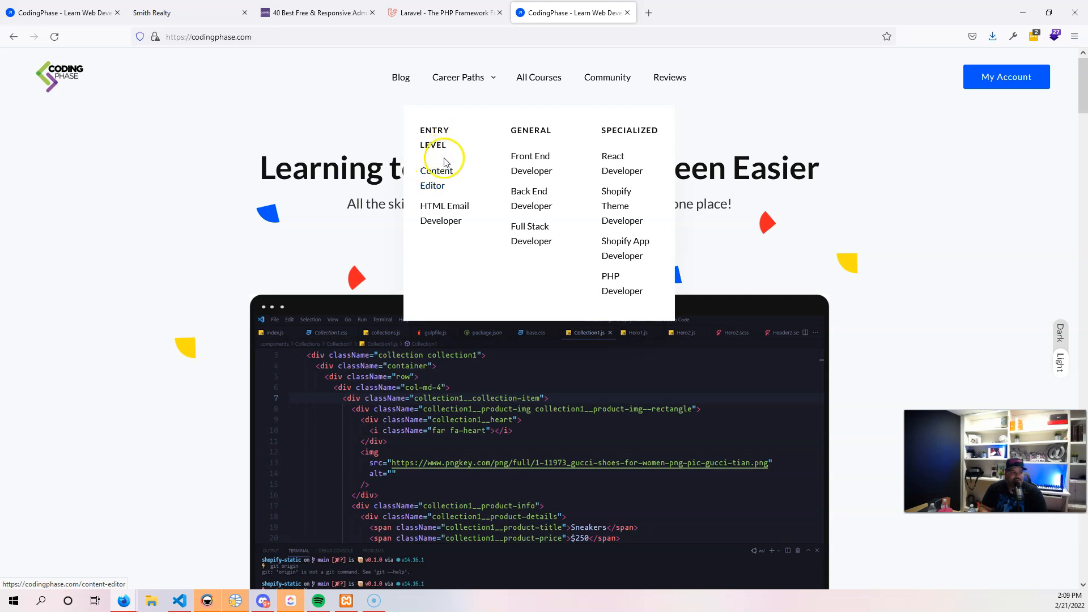
{"action": "mouse_move", "coordinate": [438, 213]}
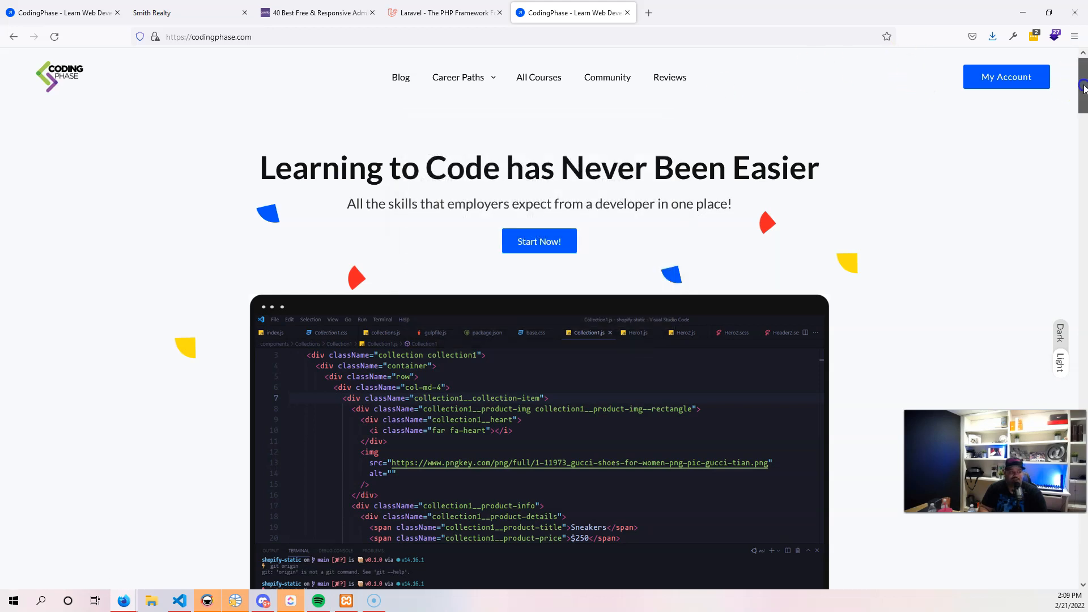
Step: Scroll down to the Latest News grid with the JavaScript Workshop and Hall Of Fame posts
{"action": "scroll", "scroll_direction": "down", "scroll_amount": 3}
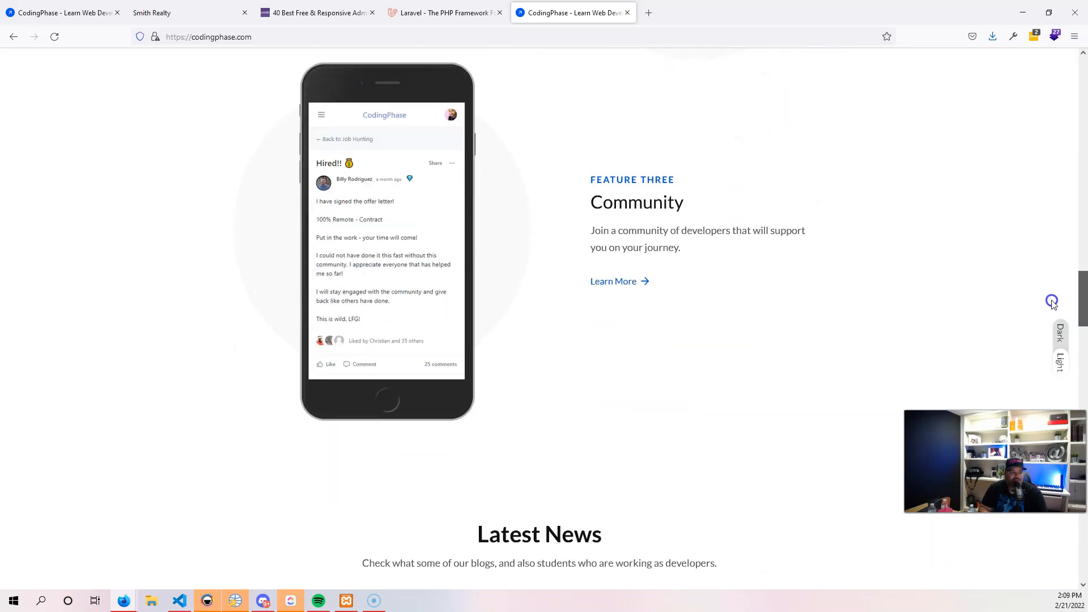
{"action": "scroll", "scroll_direction": "down", "scroll_amount": 3}
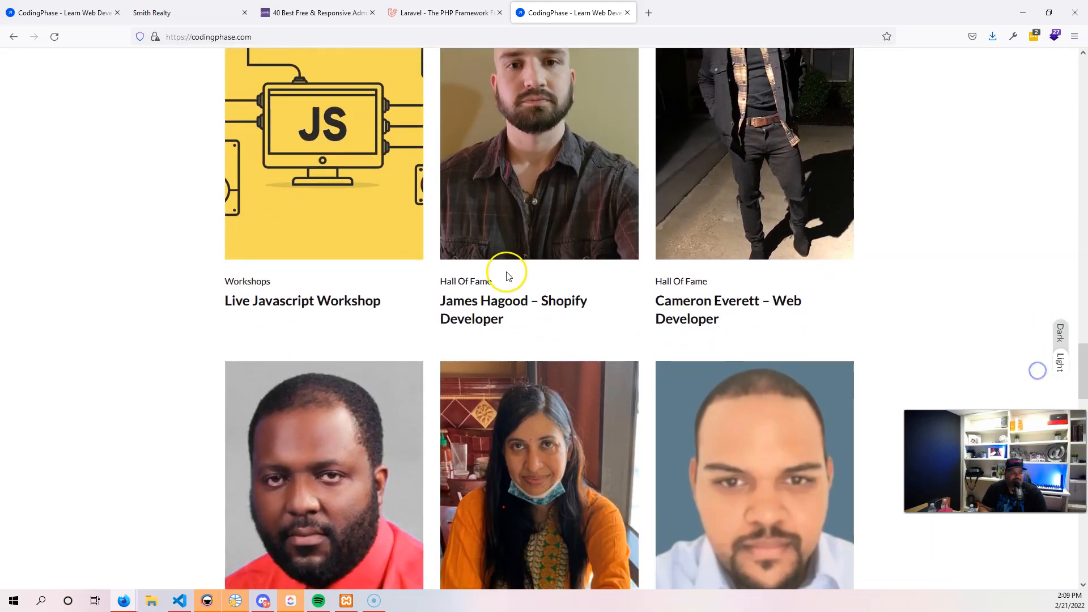
{"action": "mouse_move", "coordinate": [777, 158]}
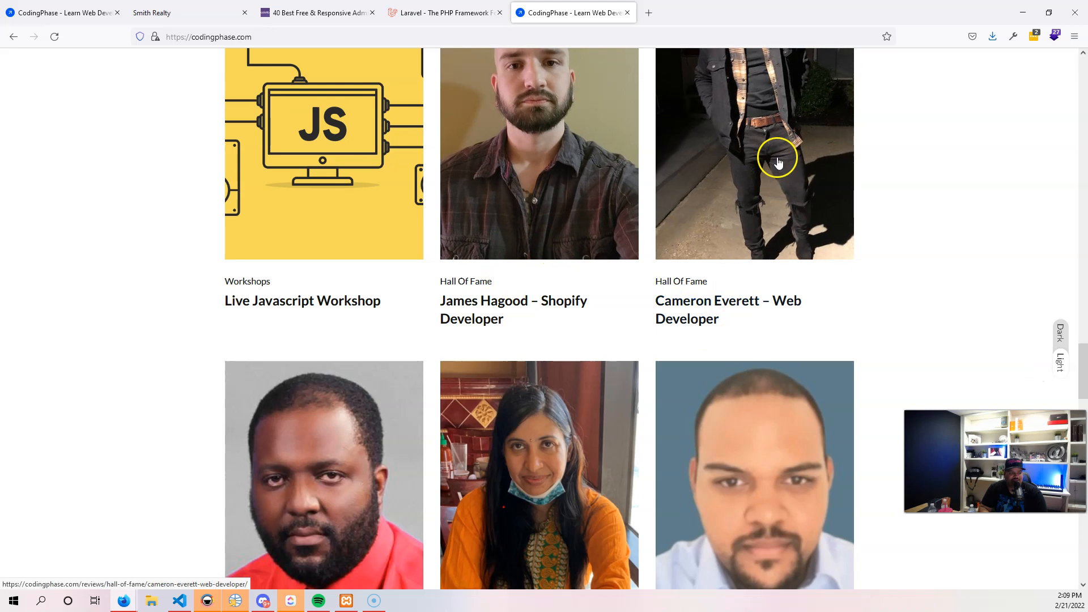
{"action": "scroll", "scroll_direction": "down", "scroll_amount": 3}
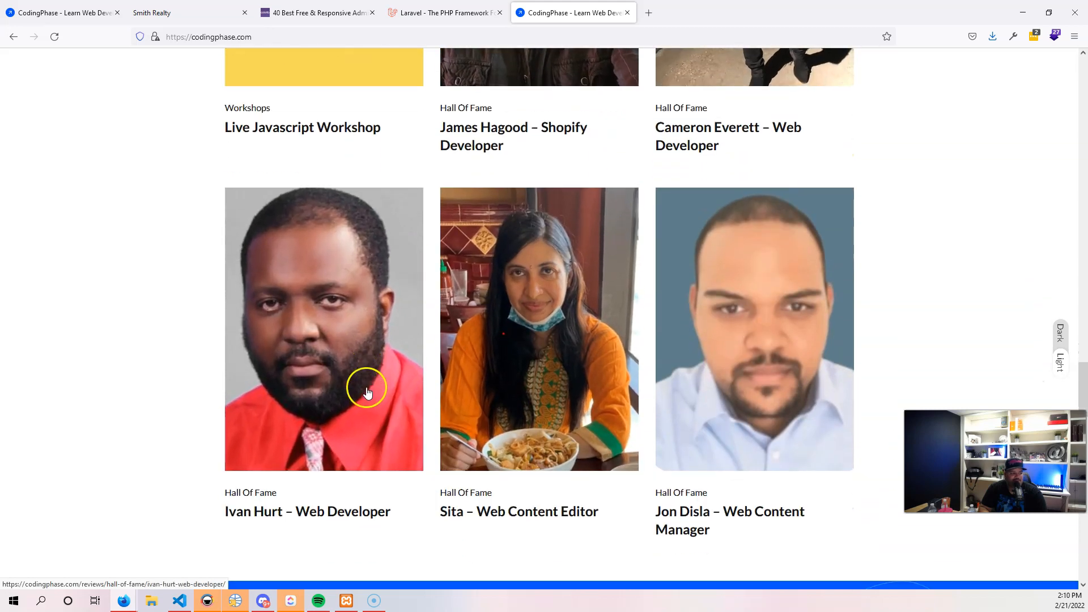
{"action": "mouse_move", "coordinate": [829, 347]}
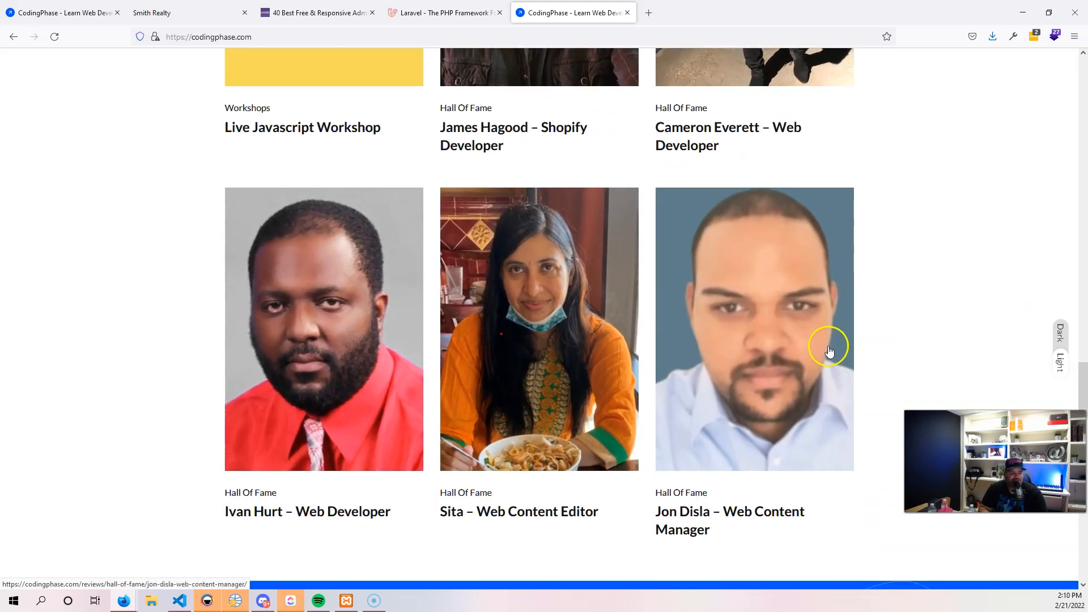
{"action": "mouse_move", "coordinate": [1055, 368]}
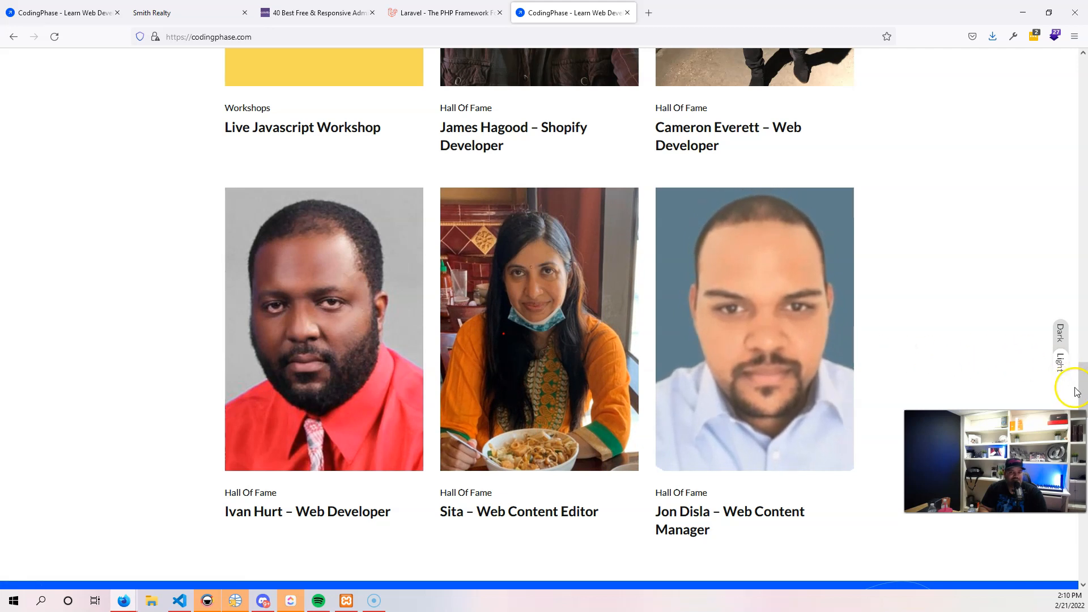
{"action": "scroll", "scroll_direction": "down", "scroll_amount": 3}
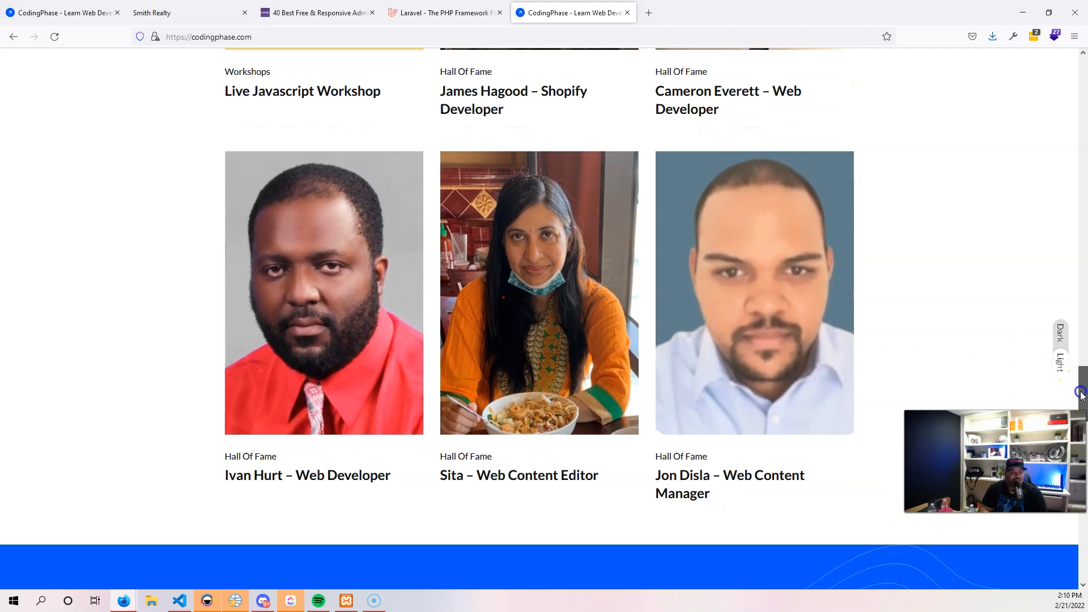
{"action": "scroll", "scroll_direction": "down", "scroll_amount": 3}
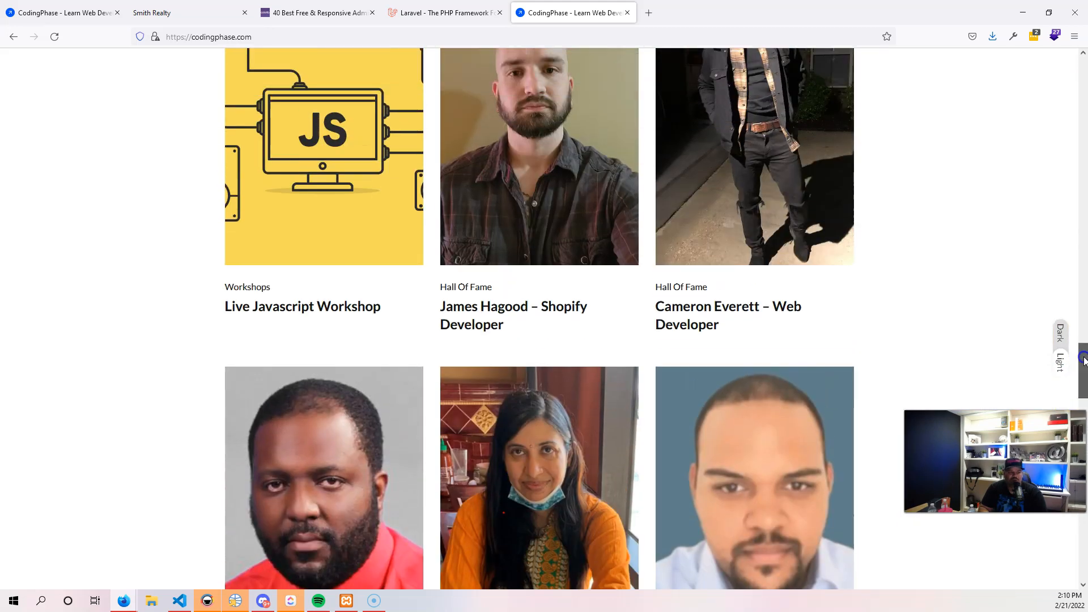
{"action": "scroll", "scroll_direction": "up", "scroll_amount": 3}
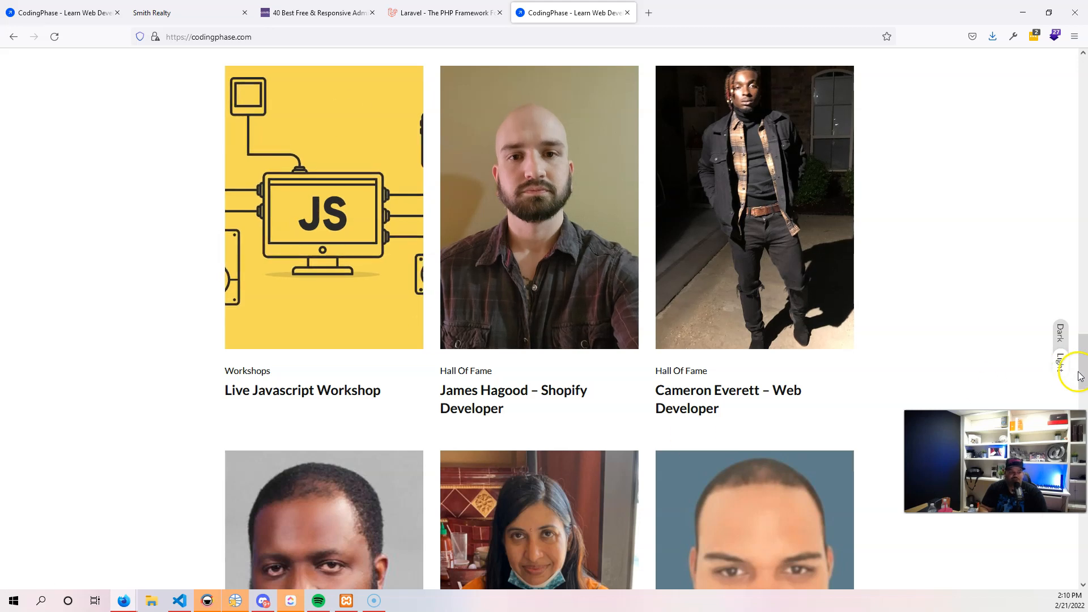
{"action": "mouse_move", "coordinate": [1078, 375]}
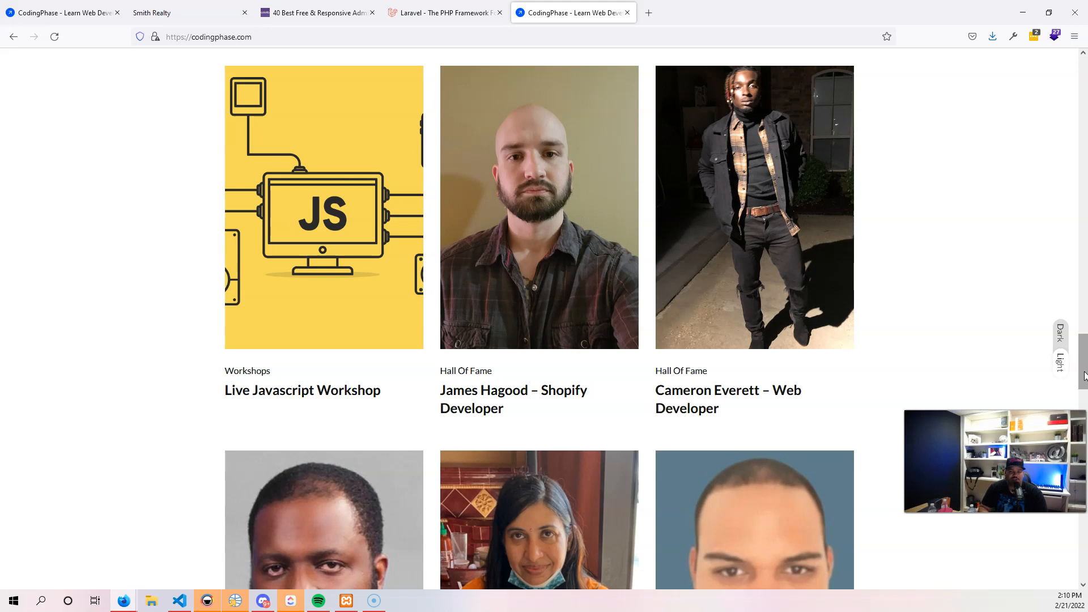
Step: Switch pricing to annual billing: Gold $132/year, Diamond $450/year
{"action": "scroll", "scroll_direction": "up", "scroll_amount": 3}
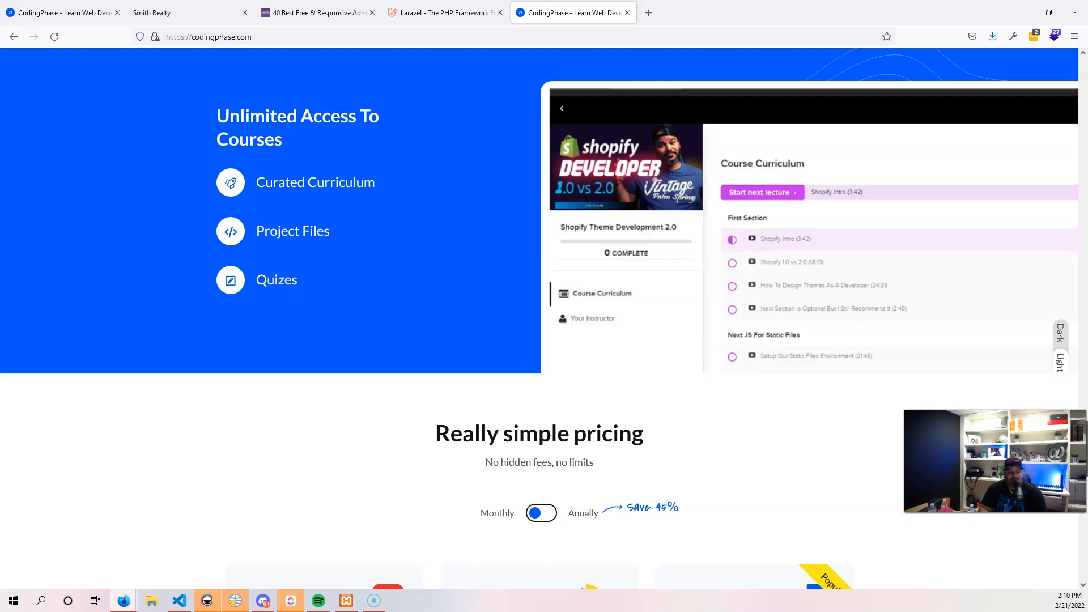
{"action": "scroll", "scroll_direction": "down", "scroll_amount": 3}
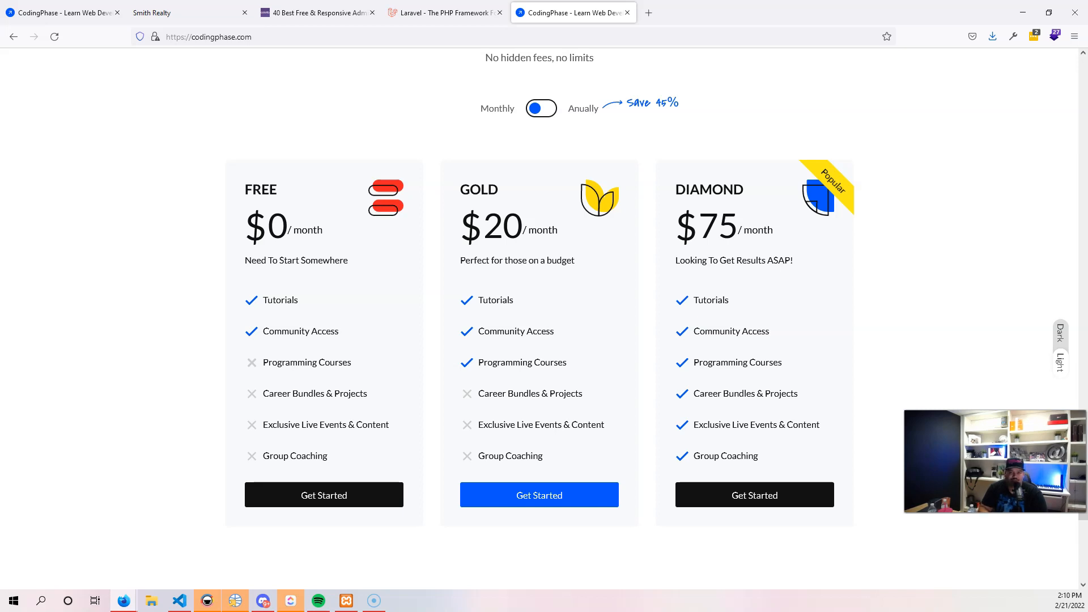
{"action": "mouse_move", "coordinate": [492, 229]}
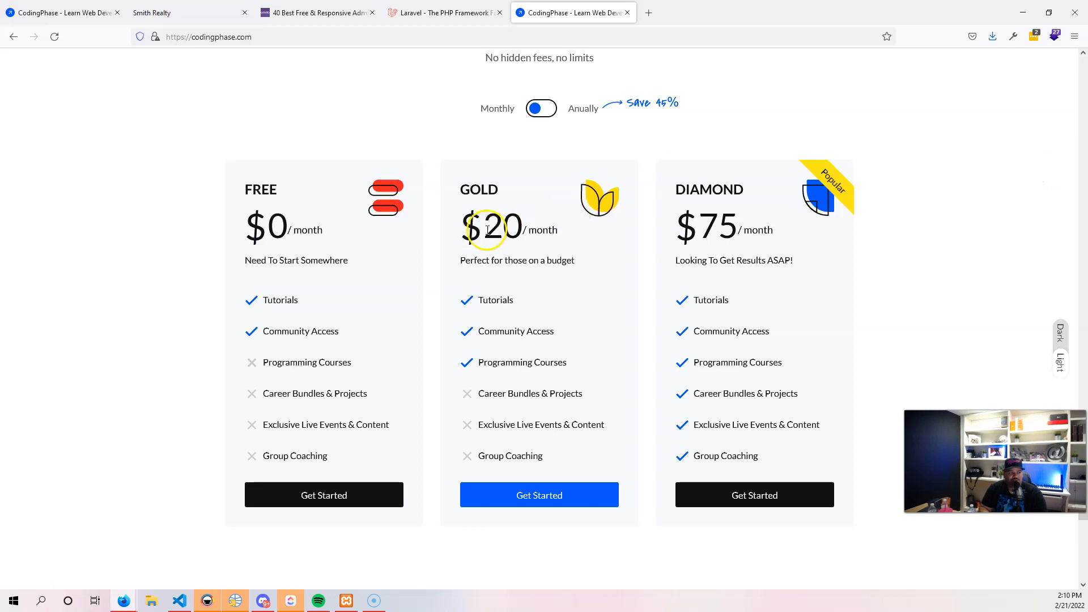
{"action": "mouse_move", "coordinate": [496, 254]}
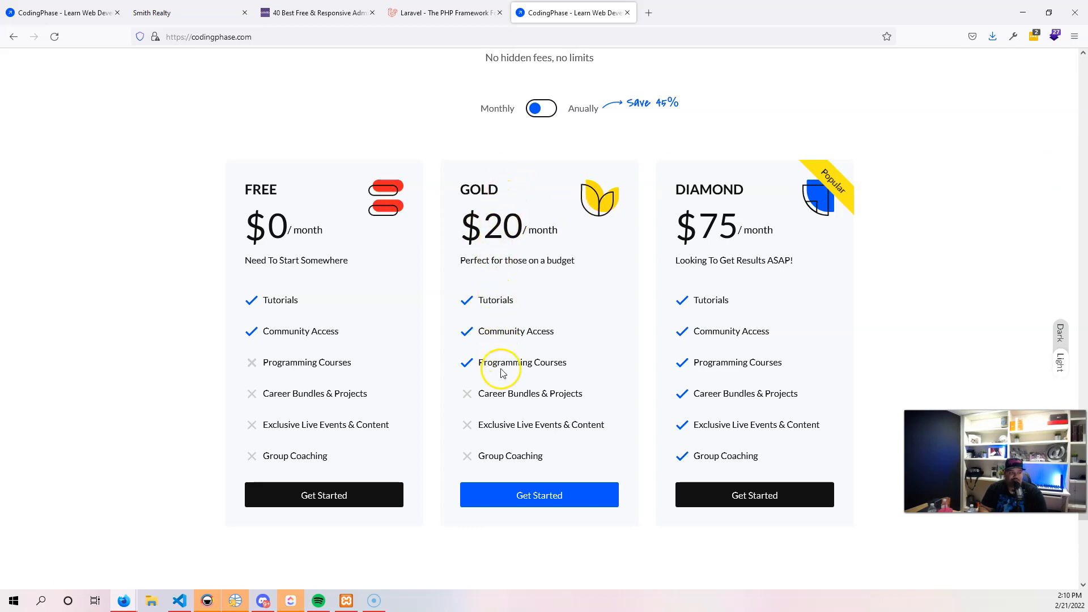
{"action": "mouse_move", "coordinate": [642, 192]}
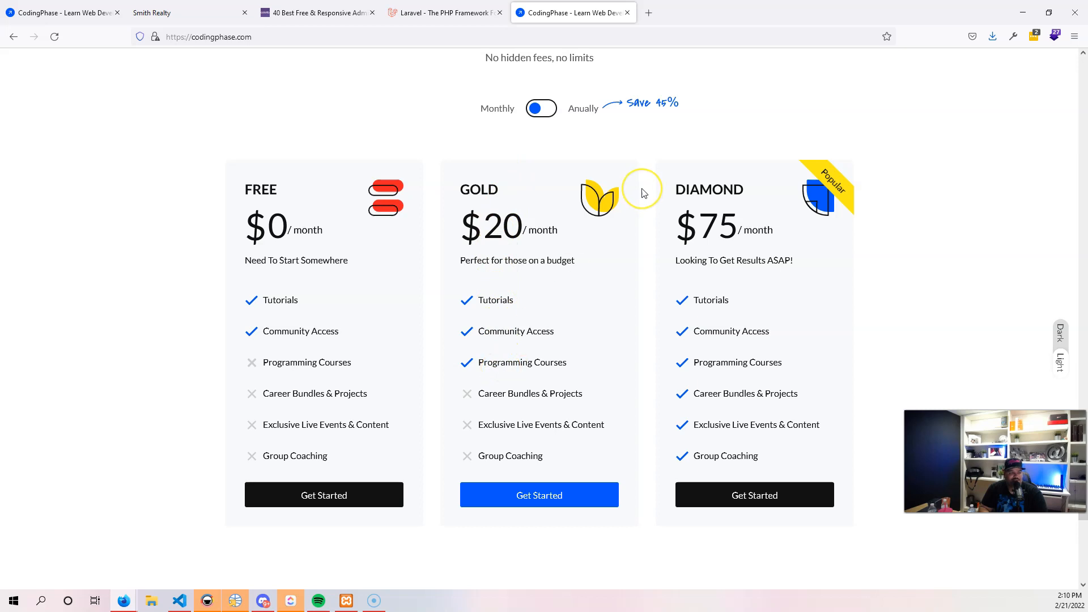
{"action": "mouse_move", "coordinate": [642, 191]}
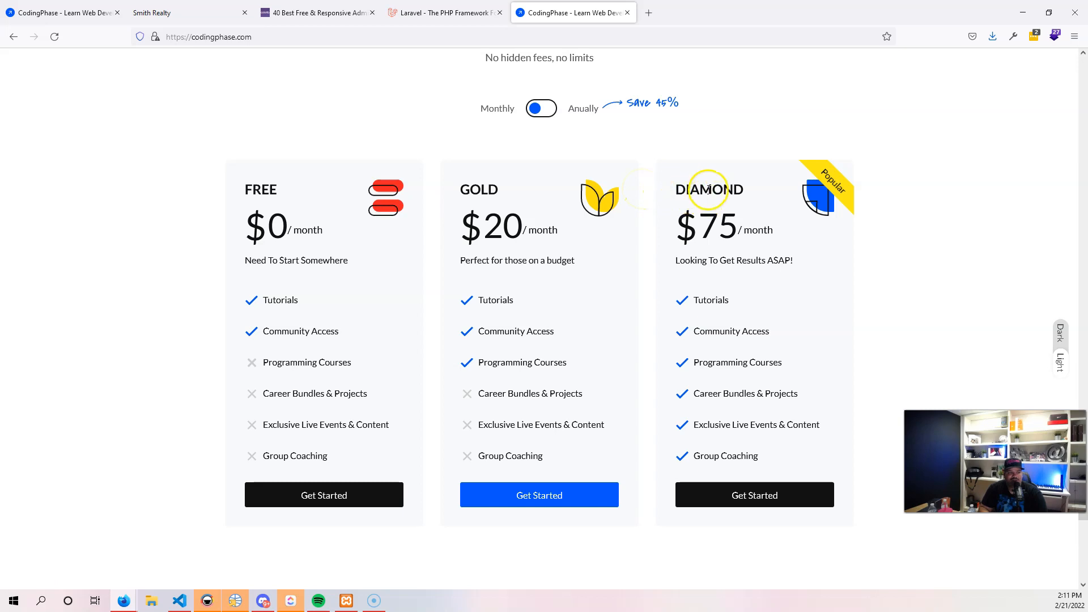
{"action": "mouse_move", "coordinate": [709, 253]}
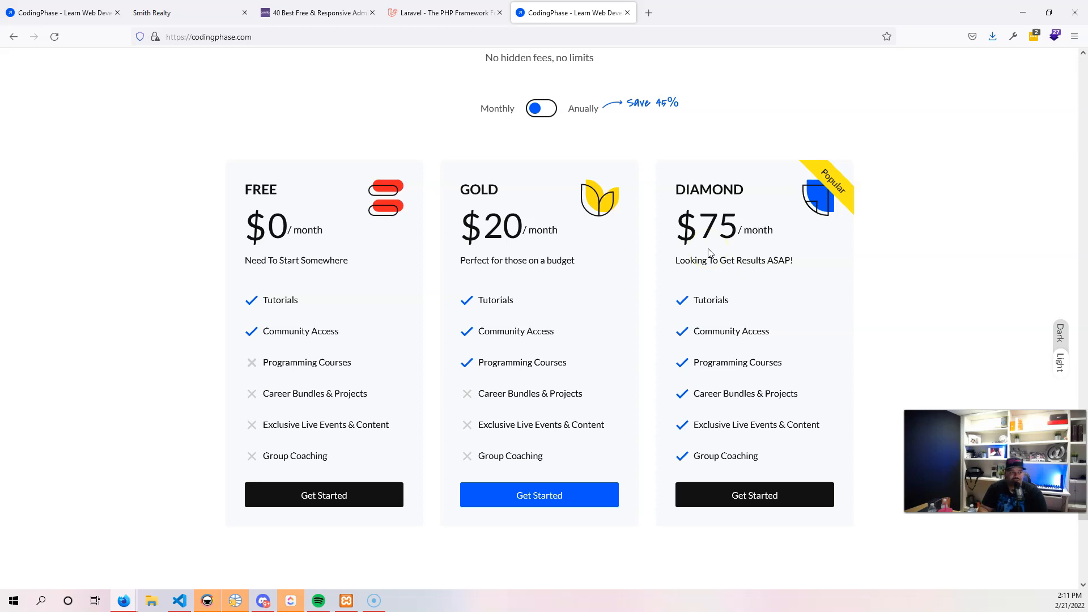
{"action": "left_click", "coordinate": [541, 108]}
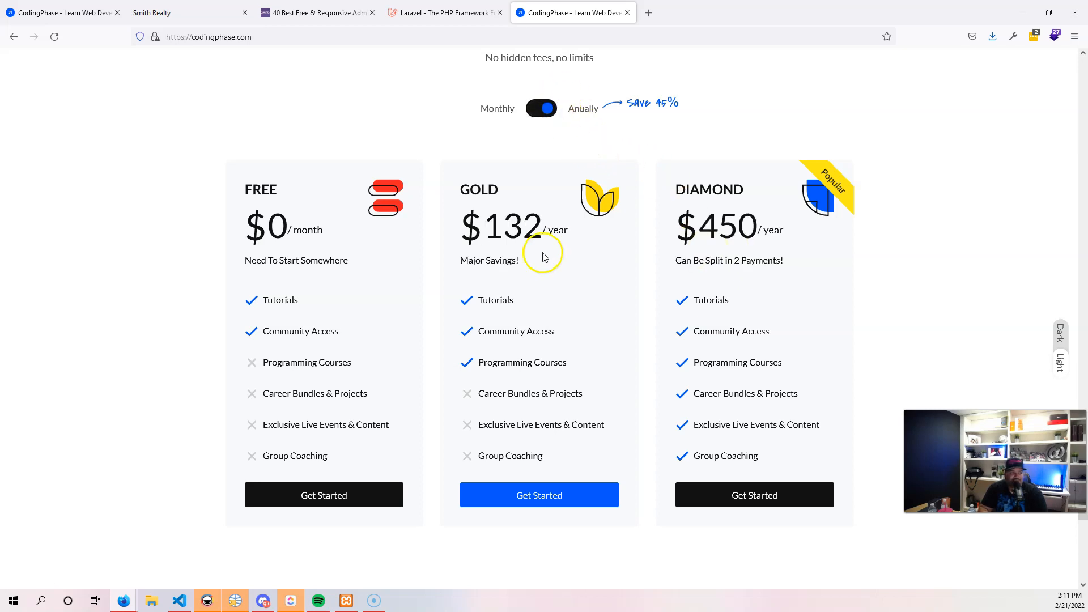
{"action": "mouse_move", "coordinate": [477, 242]}
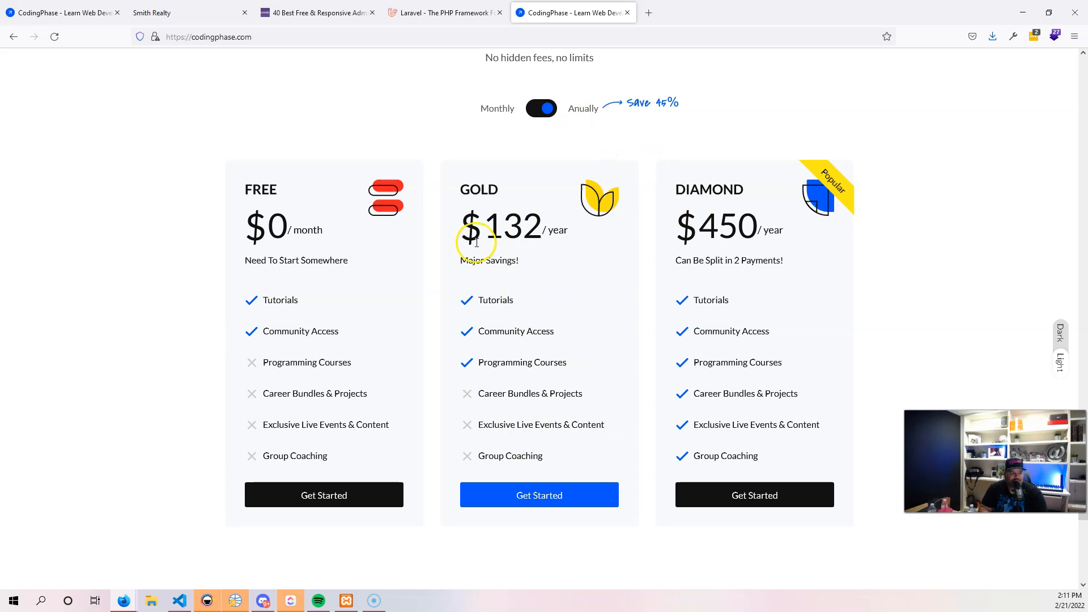
{"action": "mouse_move", "coordinate": [692, 251]}
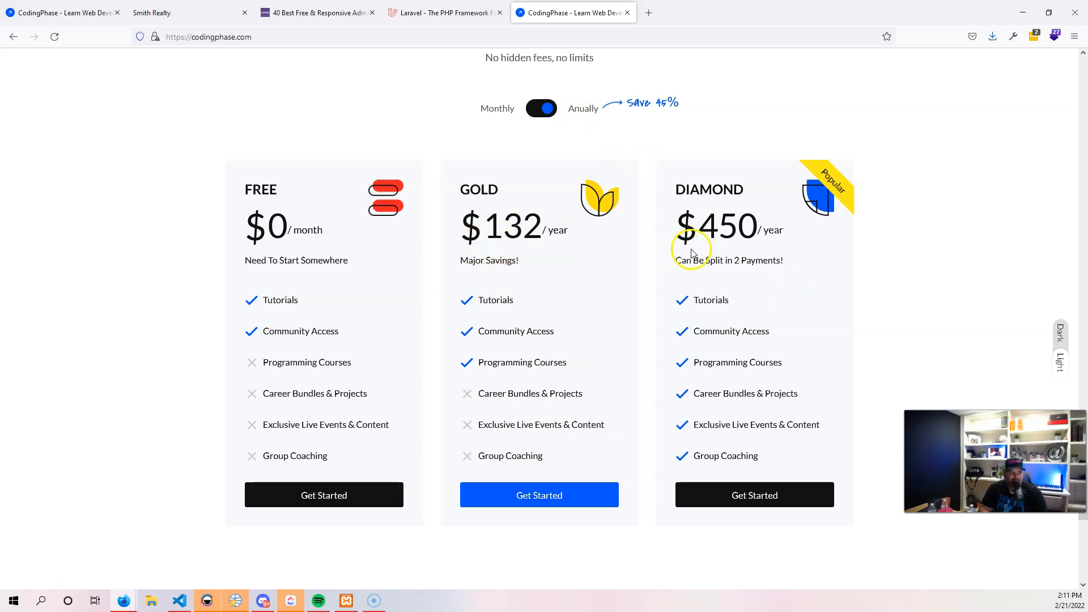
{"action": "mouse_move", "coordinate": [735, 321]}
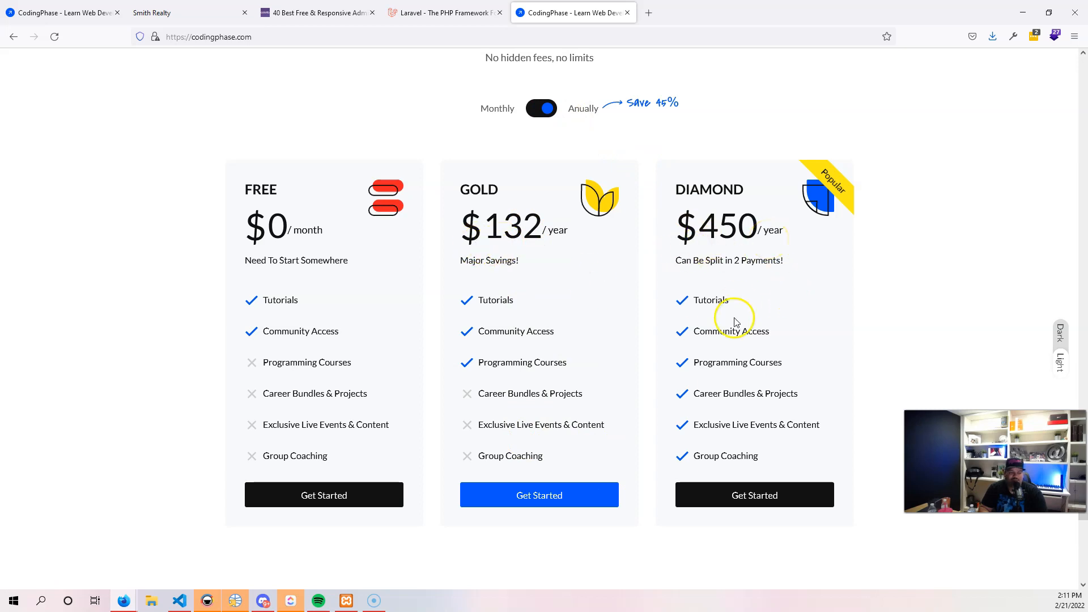
{"action": "mouse_move", "coordinate": [755, 274]}
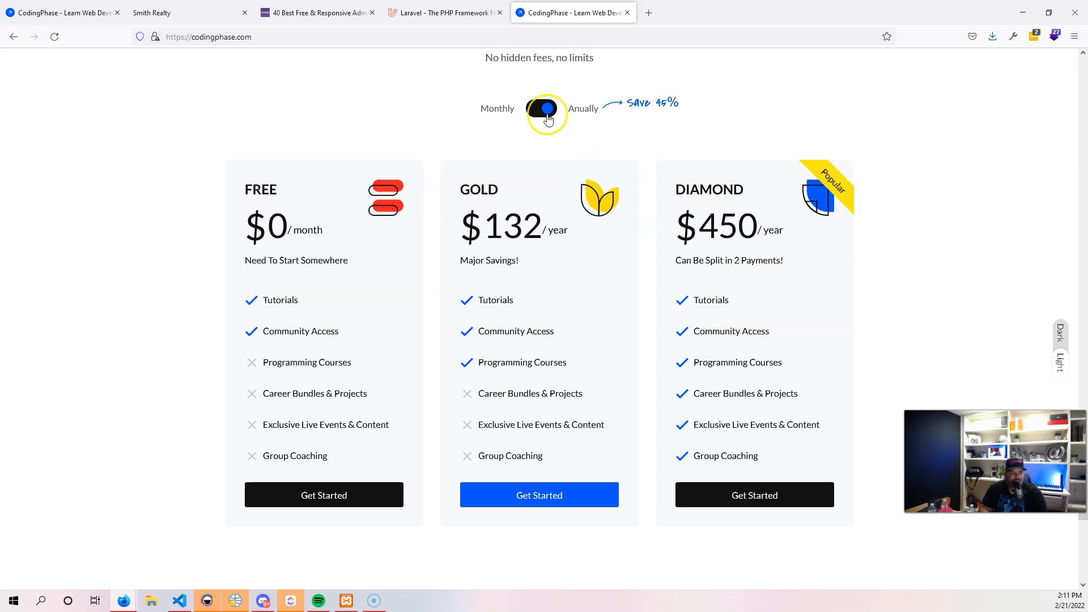
{"action": "mouse_move", "coordinate": [492, 185]}
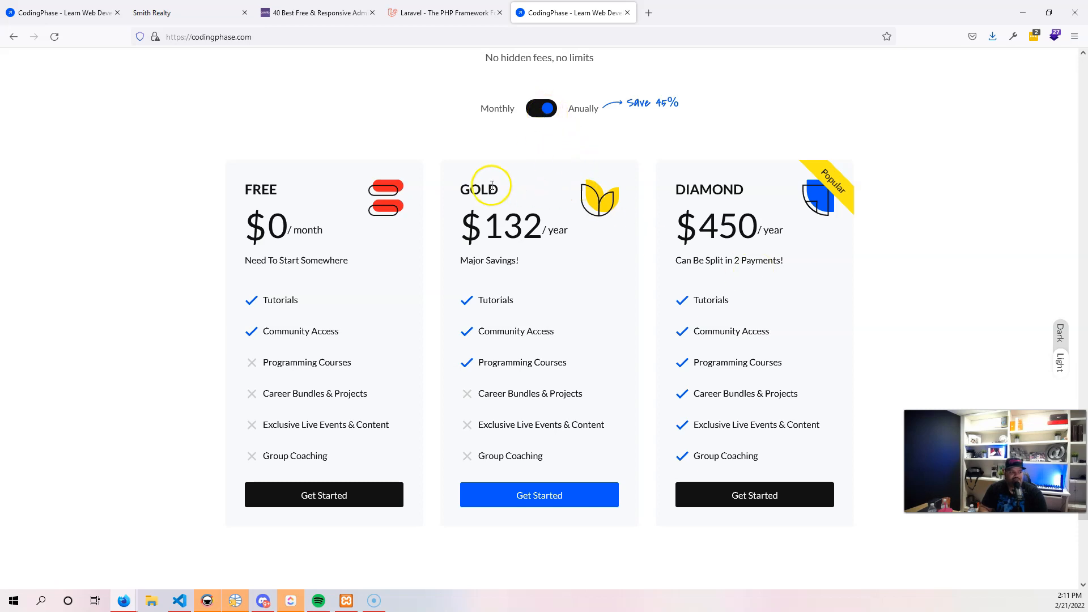
{"action": "scroll", "scroll_direction": "up", "scroll_amount": 3}
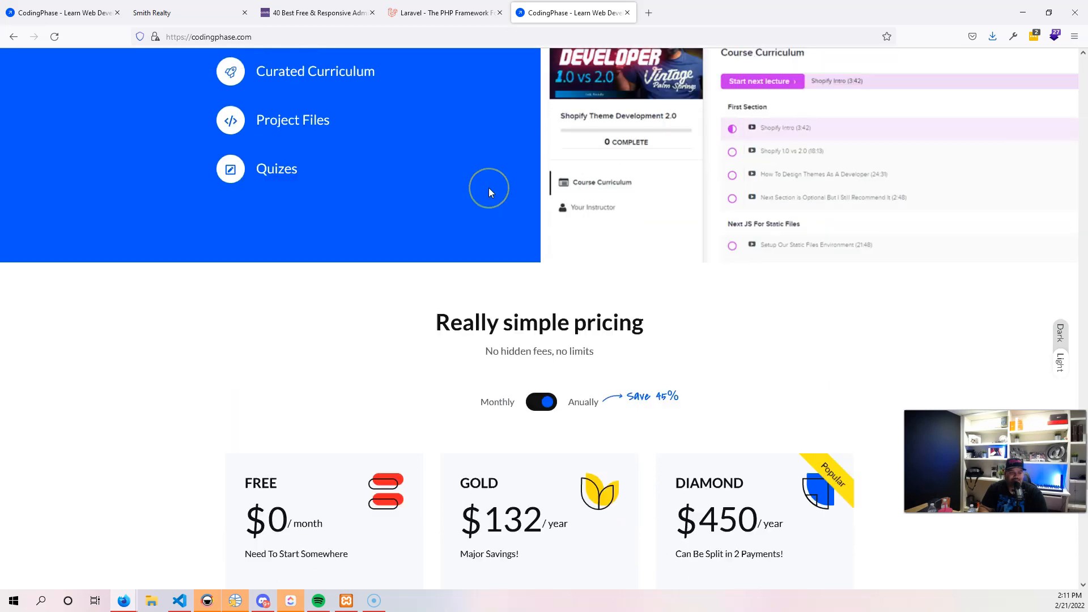
{"action": "scroll", "scroll_direction": "up", "scroll_amount": 3}
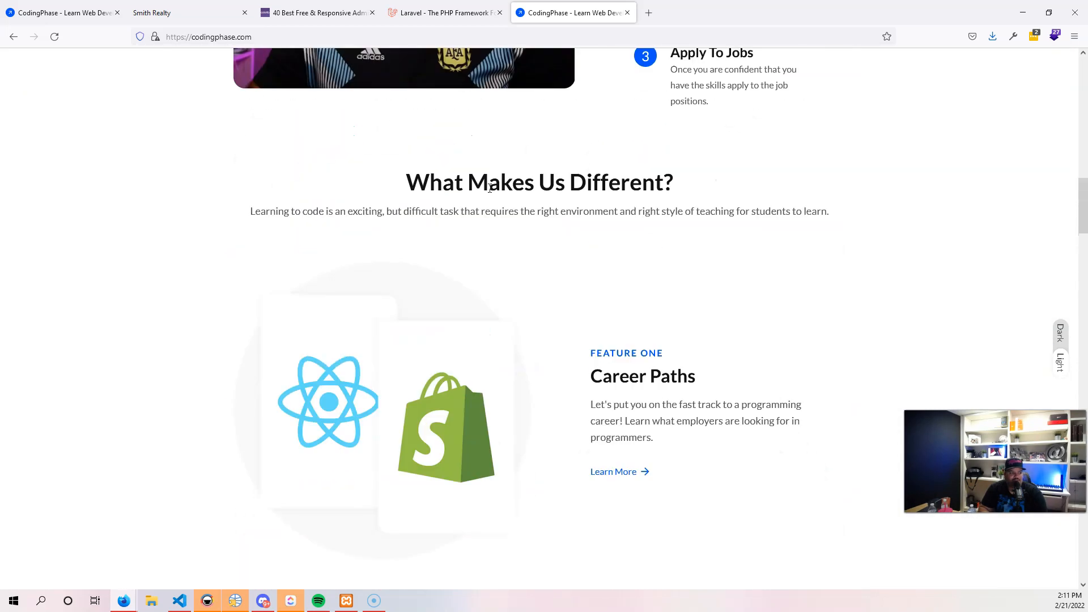
{"action": "scroll", "scroll_direction": "up", "scroll_amount": 3}
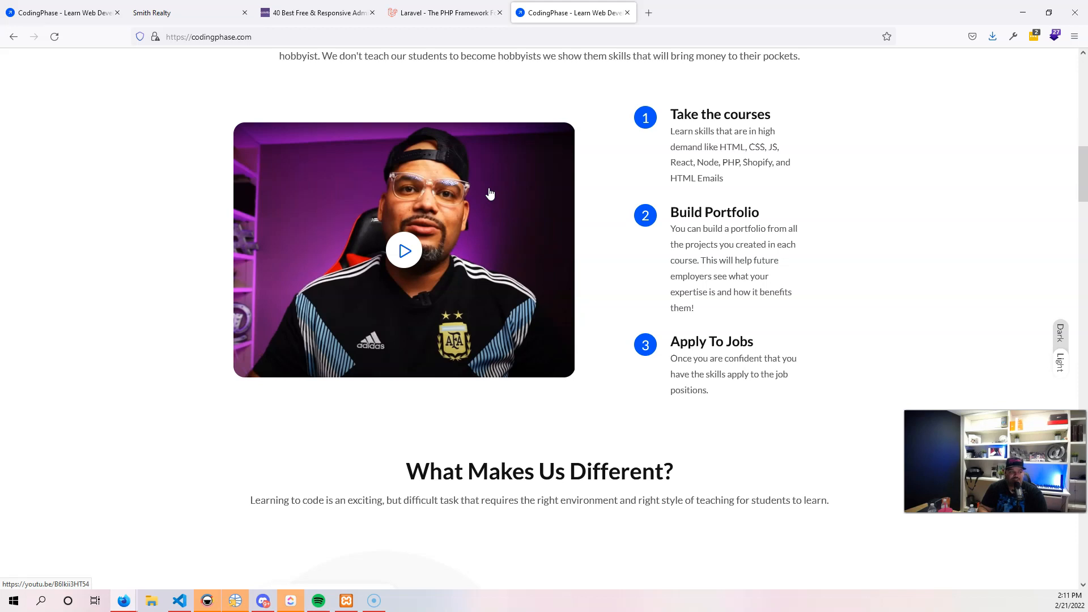
{"action": "scroll", "scroll_direction": "up", "scroll_amount": 3}
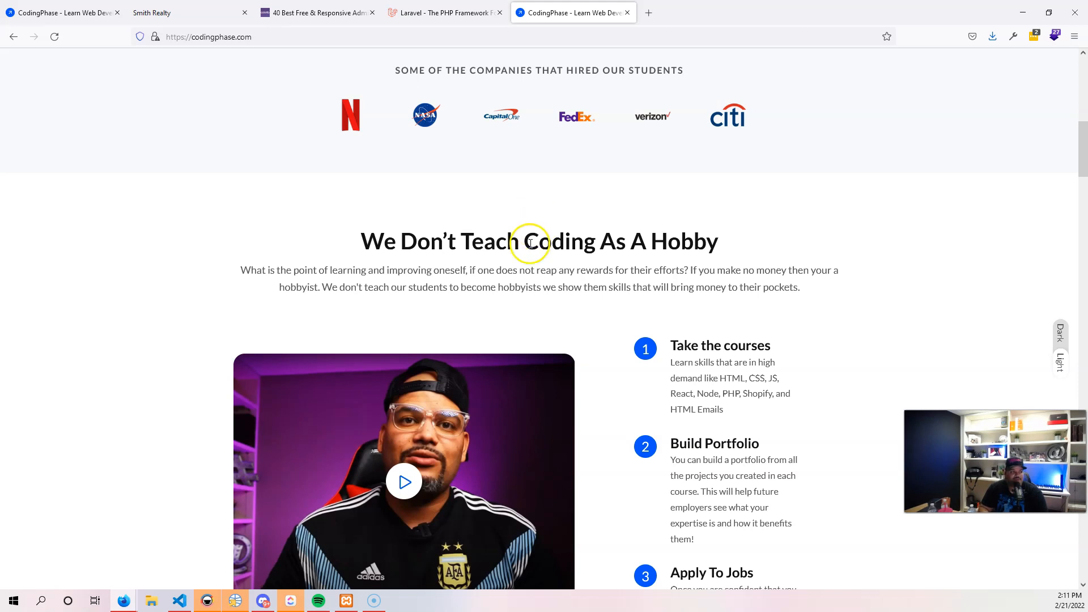
{"action": "mouse_move", "coordinate": [361, 157]}
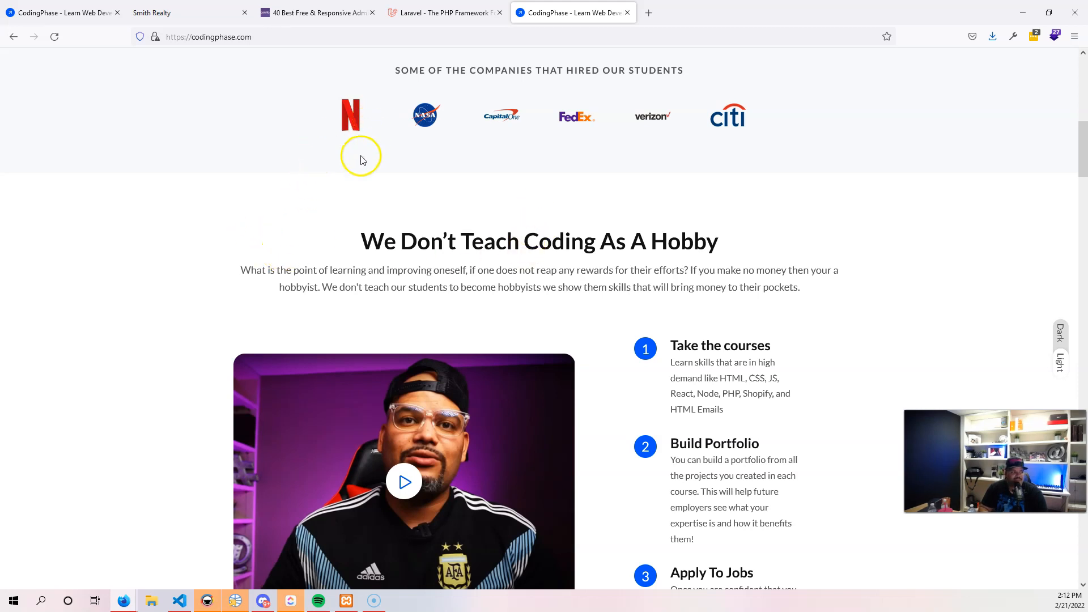
{"action": "mouse_move", "coordinate": [420, 135]}
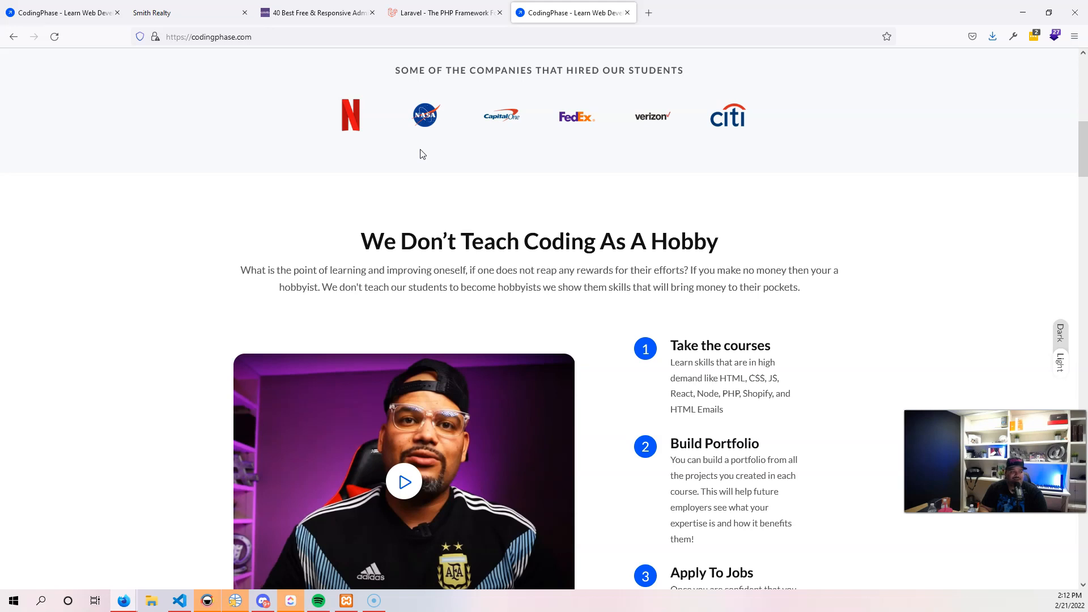
Step: Open the Content Editor career path from Career Paths and view its bundled courses
{"action": "scroll", "scroll_direction": "up", "scroll_amount": 3}
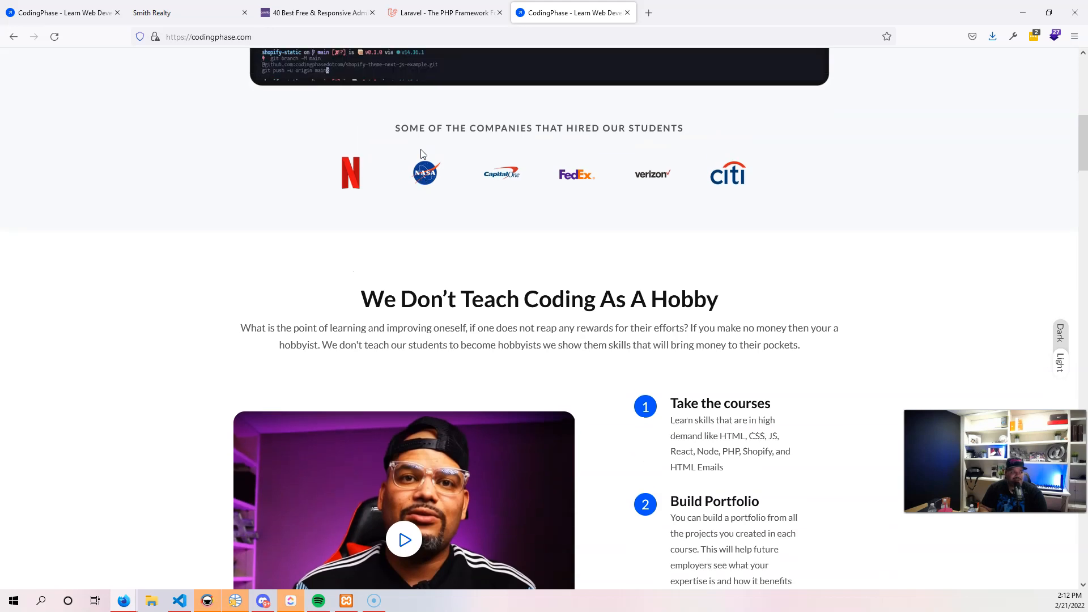
{"action": "scroll", "scroll_direction": "up", "scroll_amount": 3}
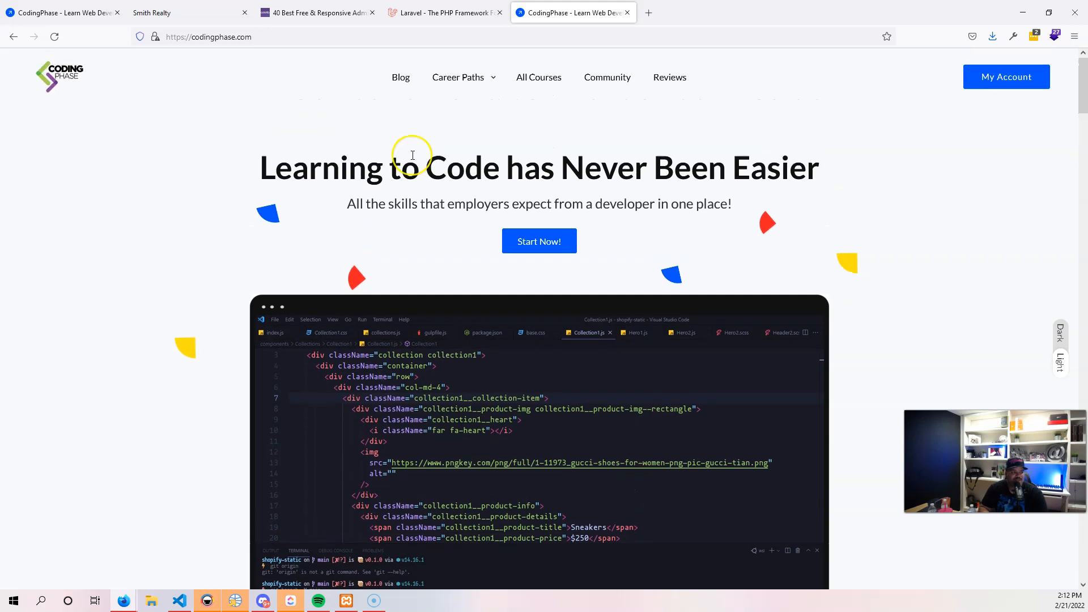
{"action": "mouse_move", "coordinate": [343, 229]}
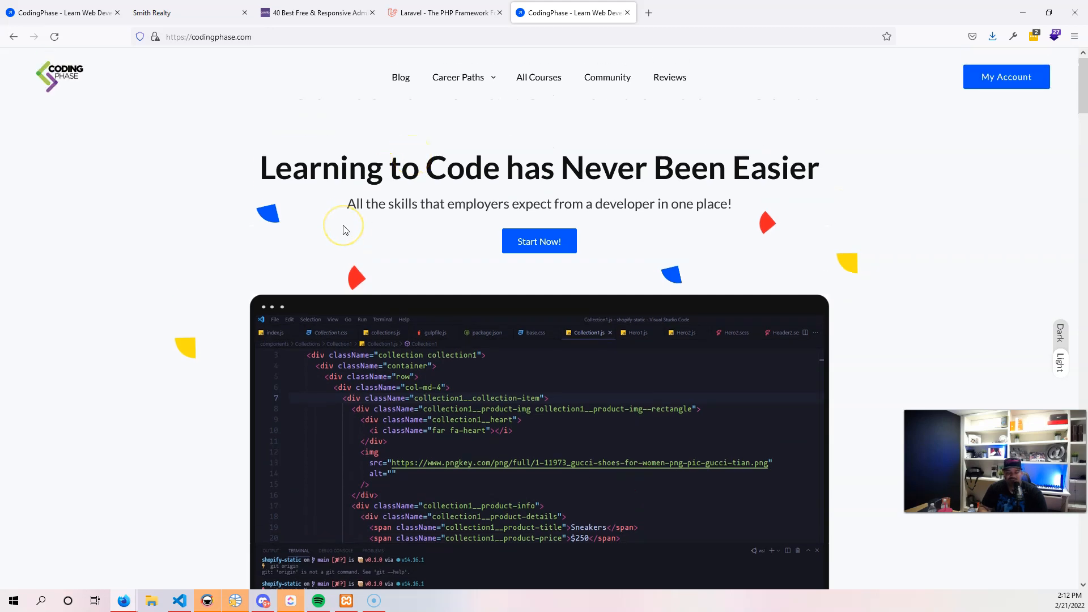
{"action": "left_click", "coordinate": [463, 77]}
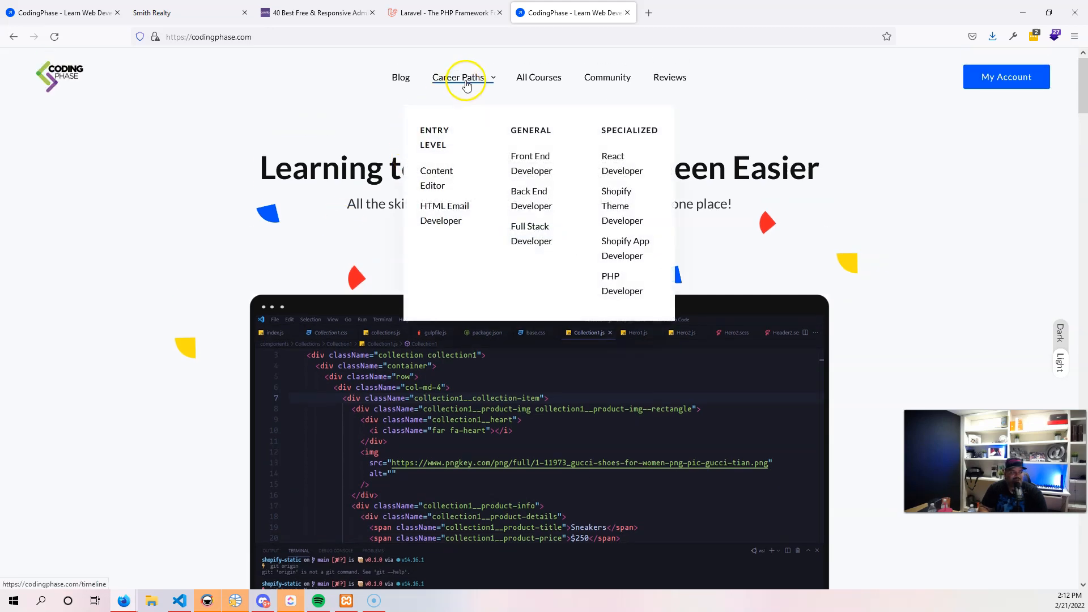
{"action": "mouse_move", "coordinate": [228, 144]}
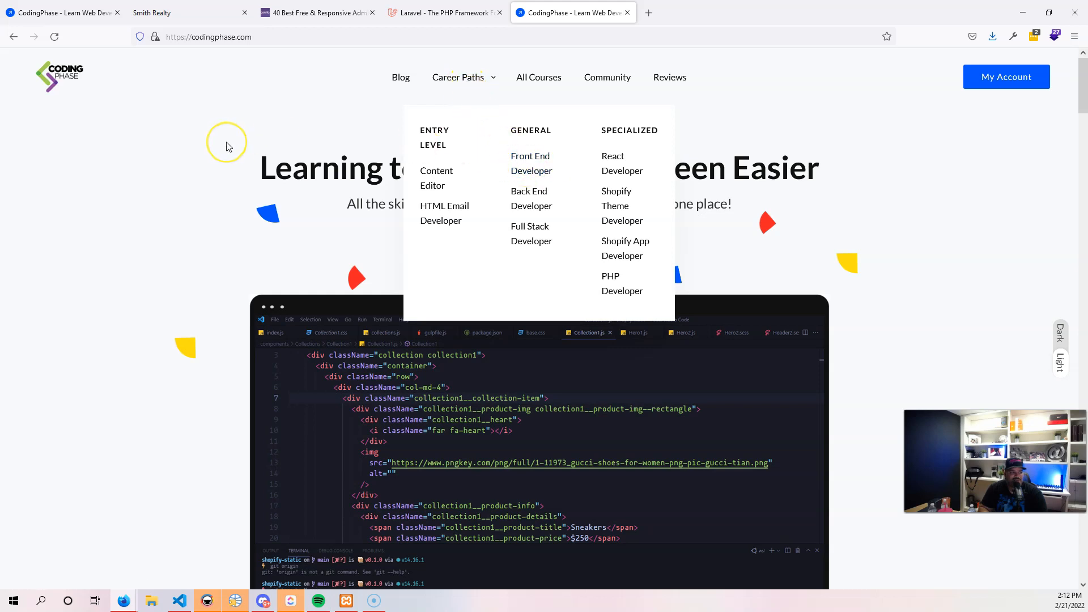
{"action": "scroll", "scroll_direction": "down", "scroll_amount": 3}
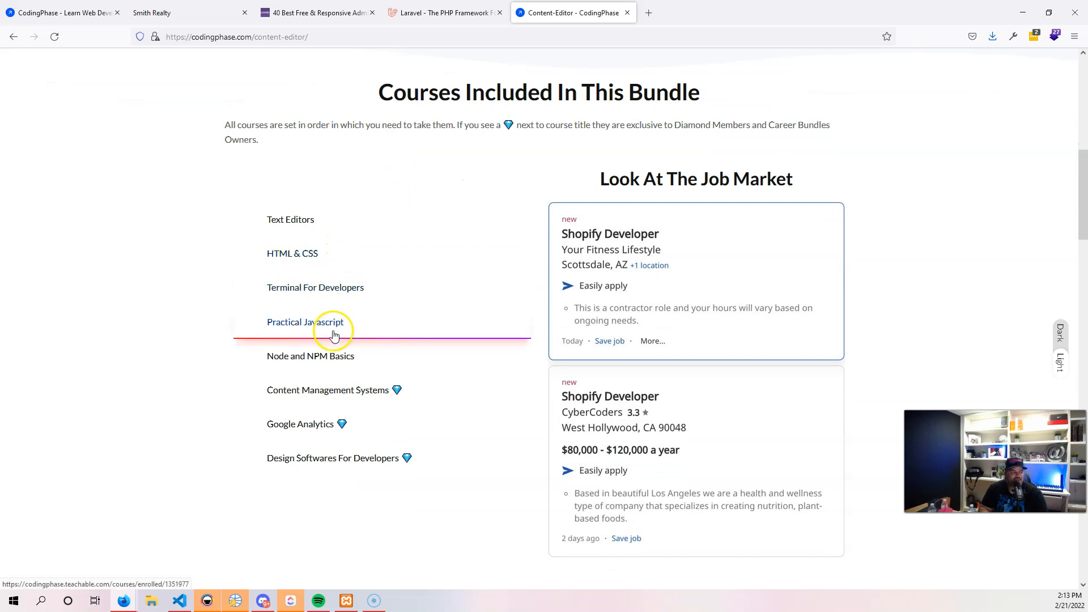
{"action": "mouse_move", "coordinate": [310, 355]}
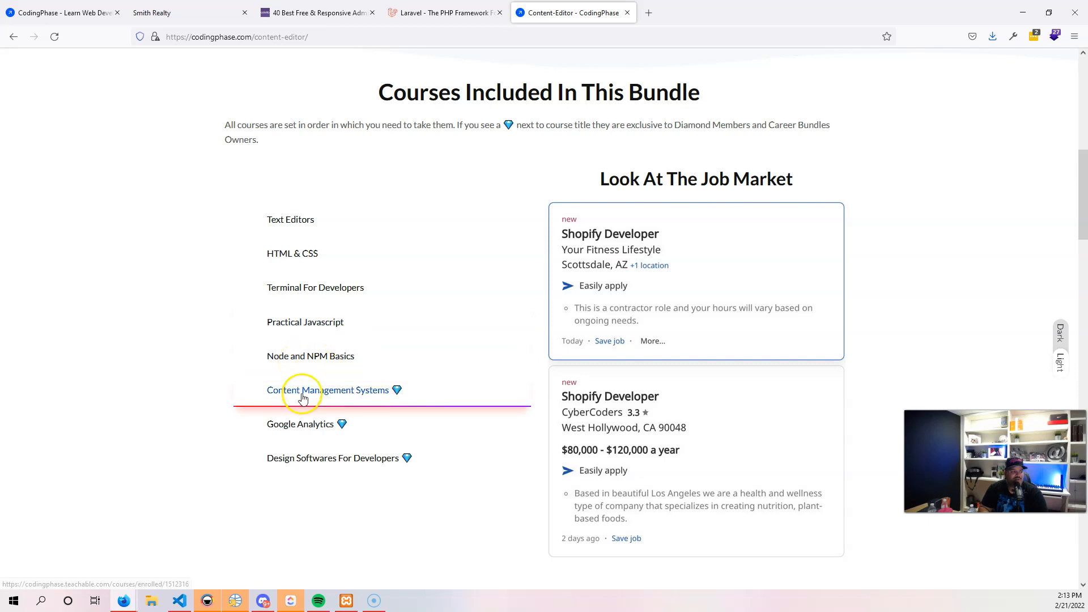
{"action": "mouse_move", "coordinate": [307, 423]}
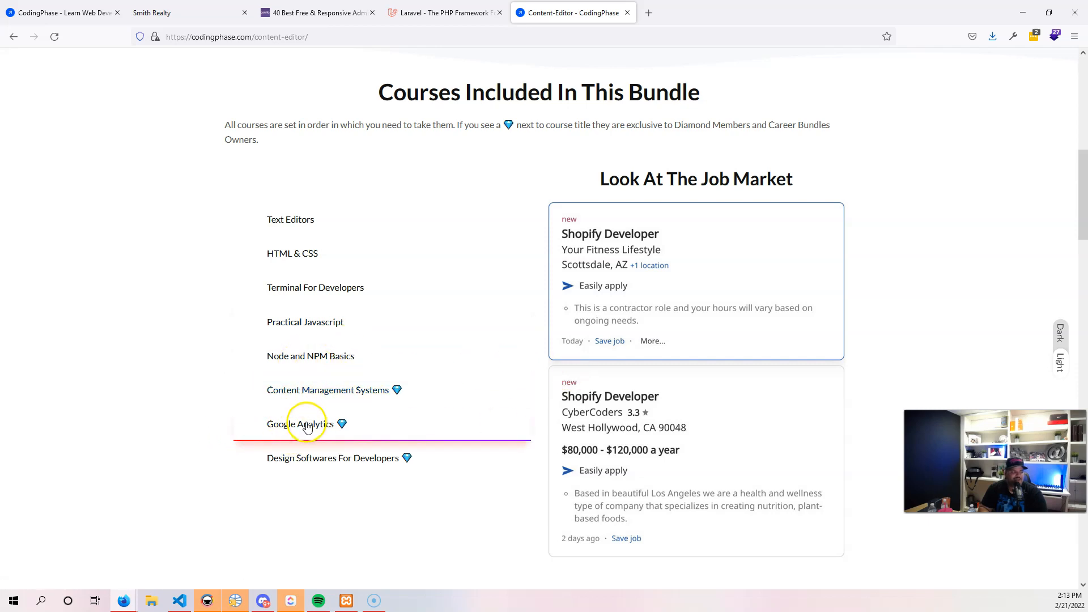
{"action": "mouse_move", "coordinate": [321, 458]}
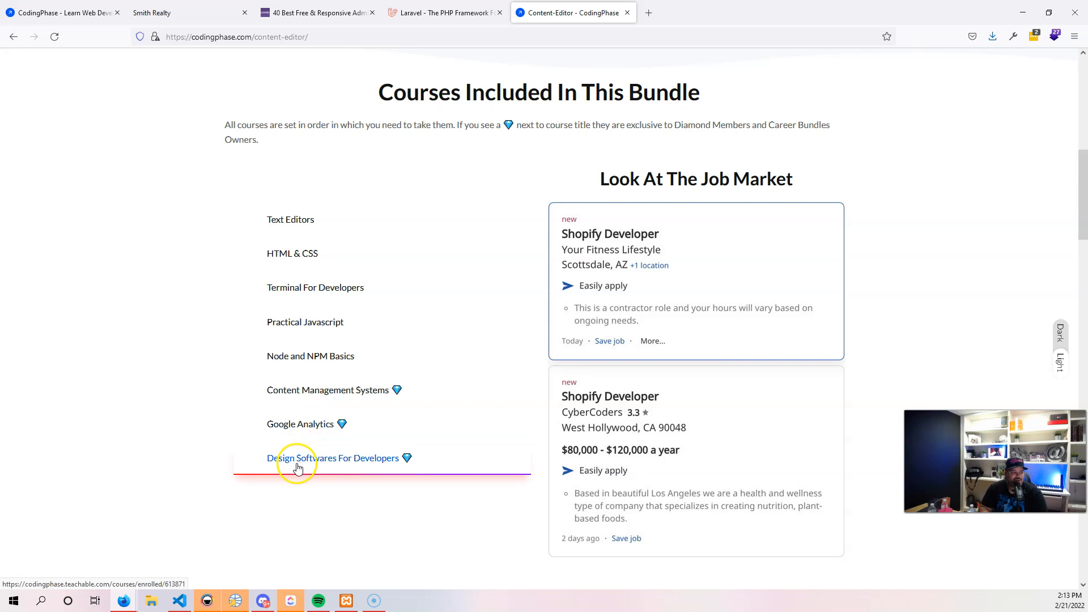
{"action": "mouse_move", "coordinate": [374, 465]}
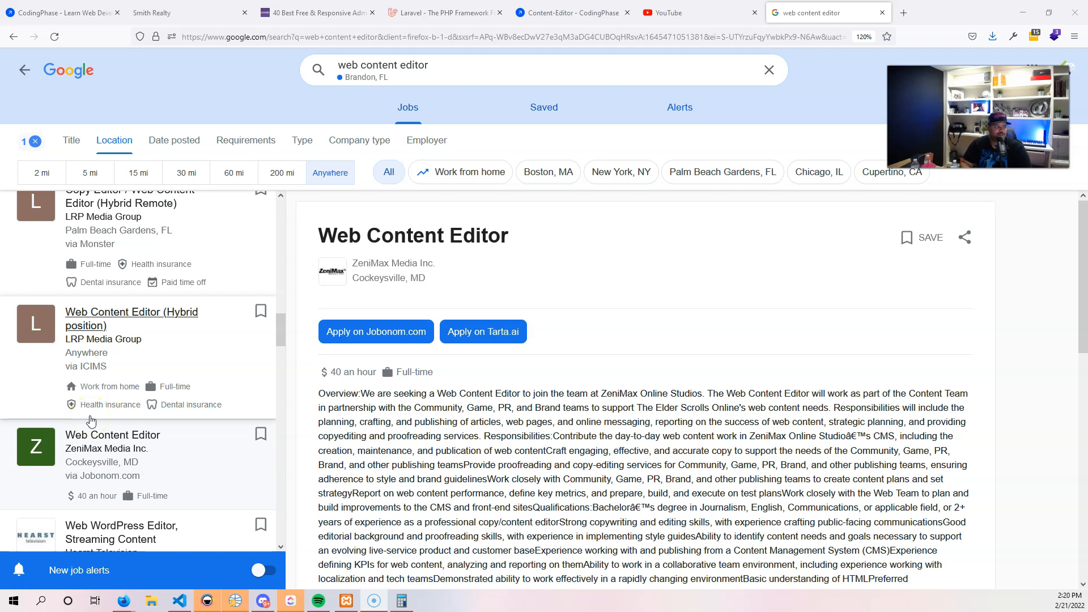
{"action": "mouse_move", "coordinate": [265, 305]}
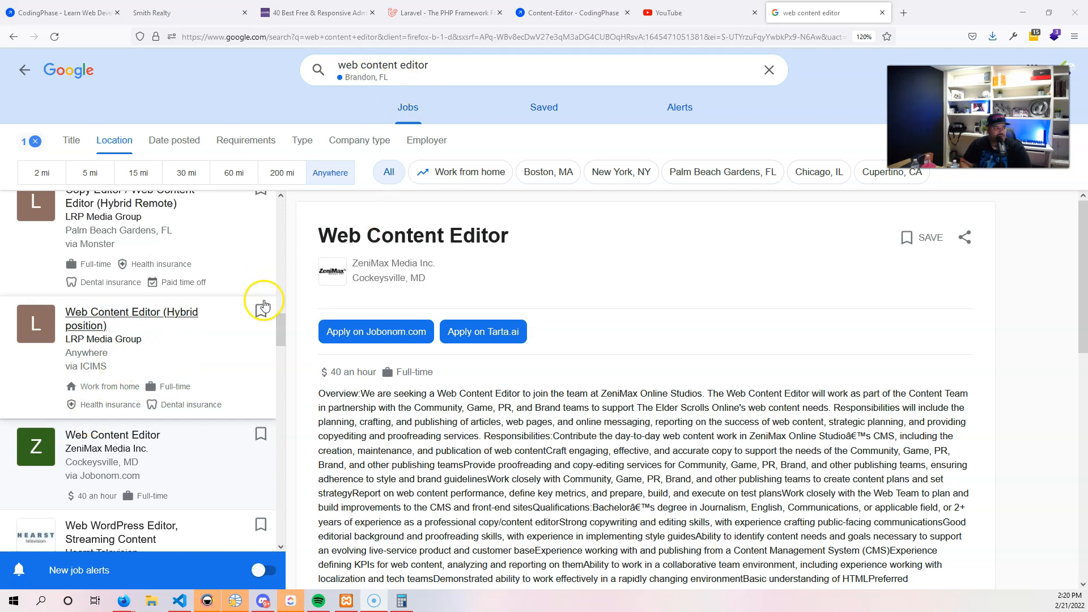
{"action": "scroll", "scroll_direction": "up", "scroll_amount": 3}
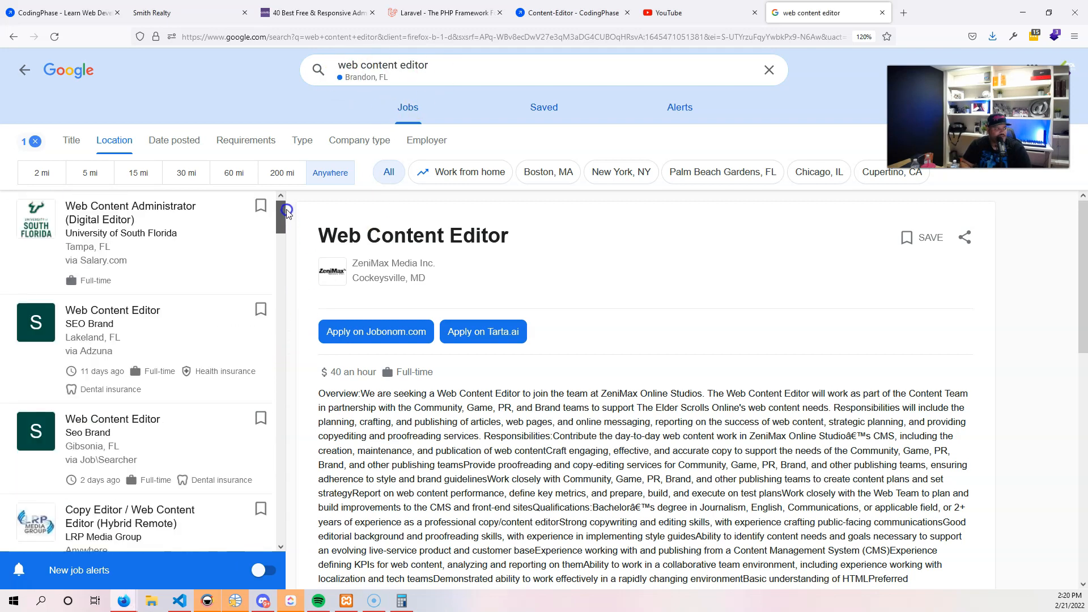
{"action": "scroll", "scroll_direction": "down", "scroll_amount": 3}
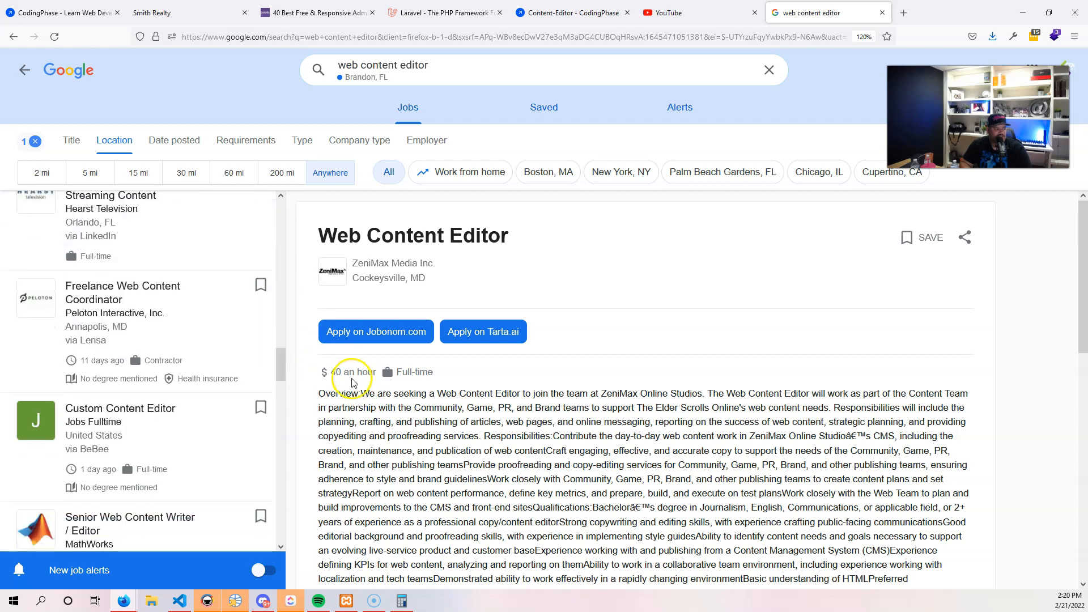
{"action": "left_click", "coordinate": [401, 600]}
{"action": "type", "text": "40"}
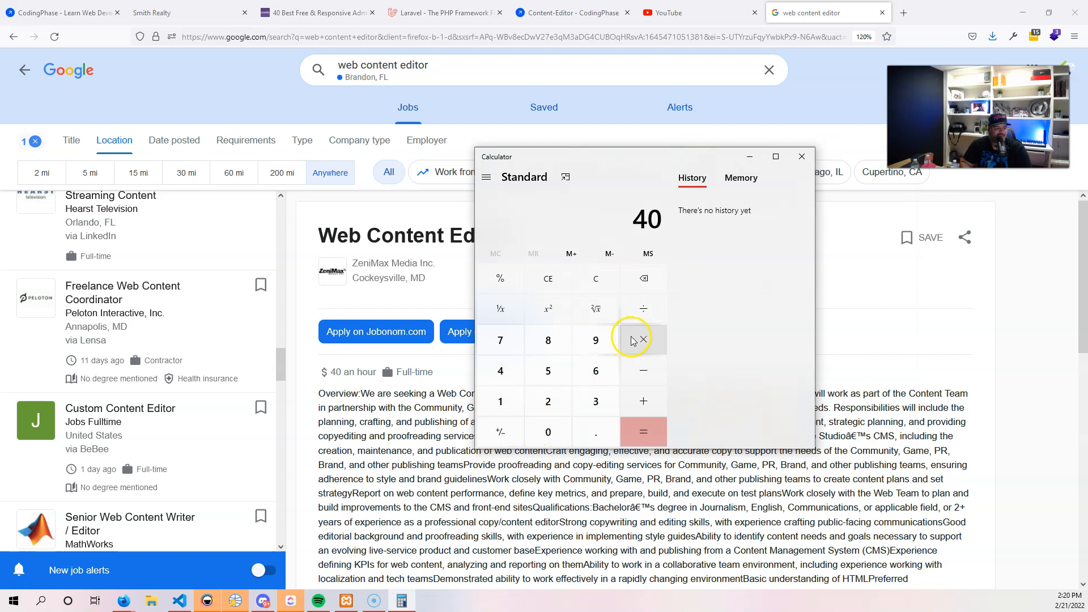
Step: Compute 40 × 40 = 1,600, then 1600 × 52 = 83,200 yearly
{"action": "left_click", "coordinate": [642, 432]}
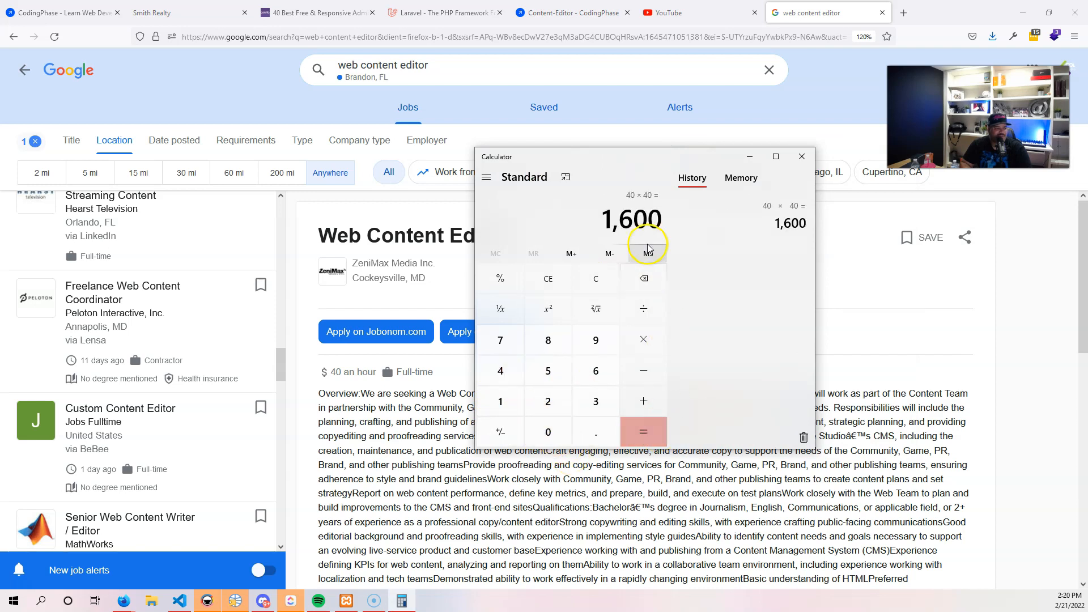
{"action": "left_click", "coordinate": [643, 340]}
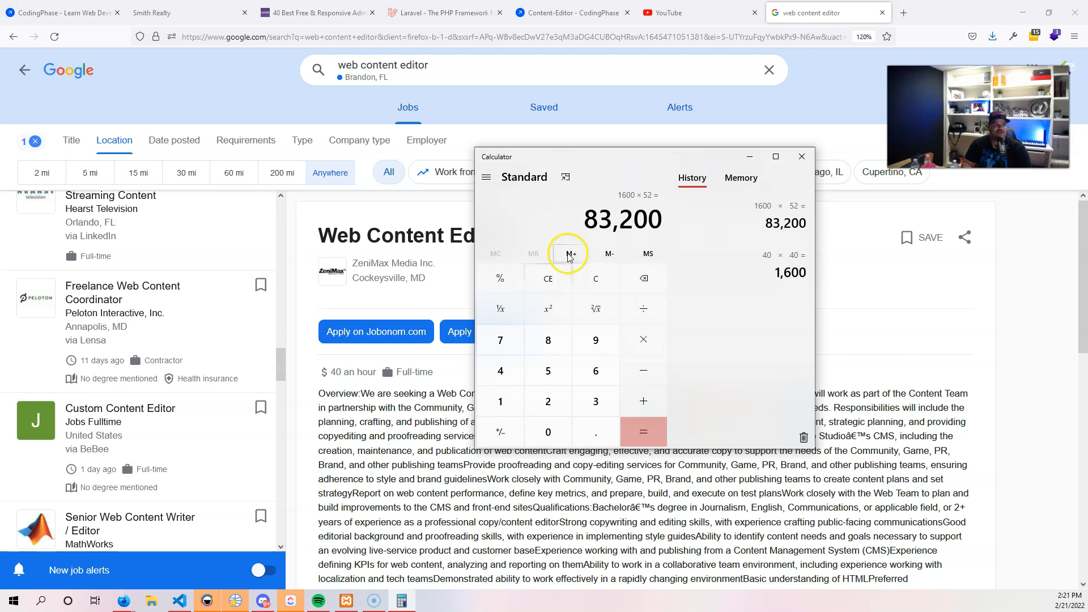
Step: Return to the Content Editor tab and scroll its bundle courses back to the hero
{"action": "left_click", "coordinate": [570, 12]}
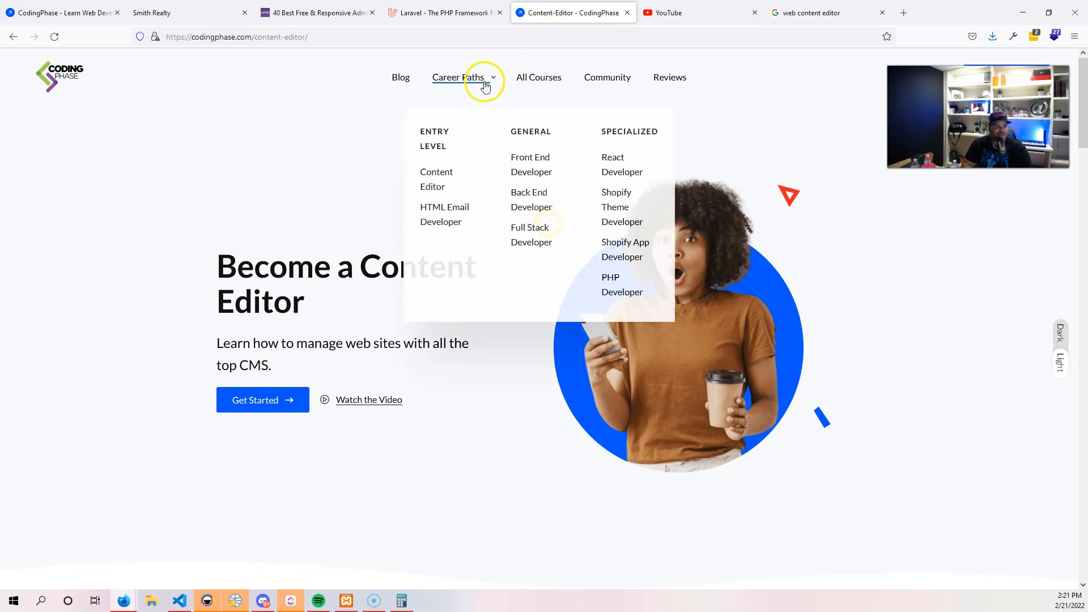
{"action": "mouse_move", "coordinate": [531, 164]}
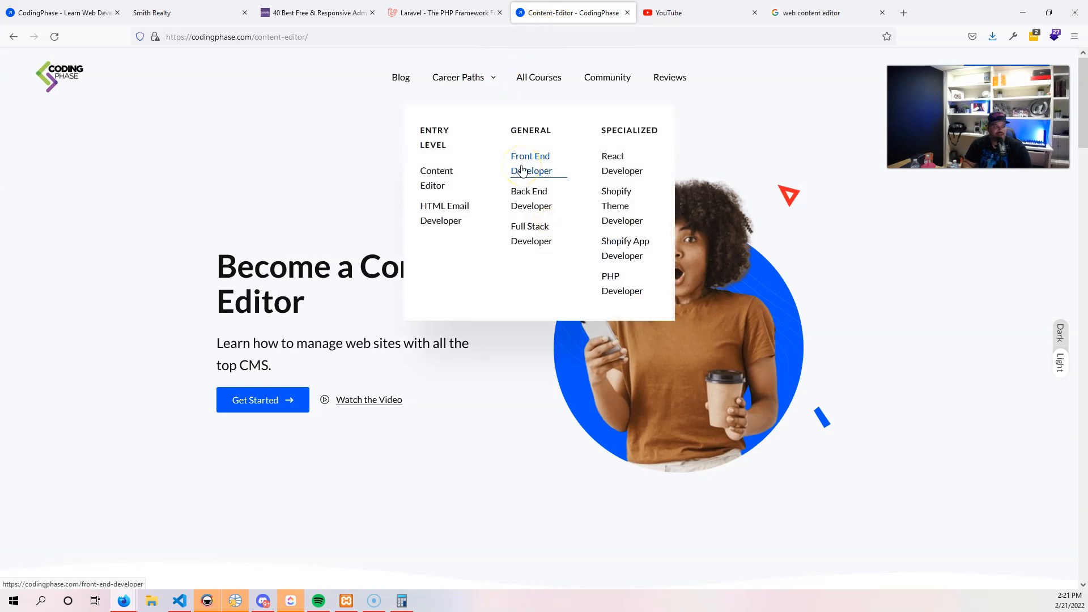
{"action": "mouse_move", "coordinate": [531, 233]}
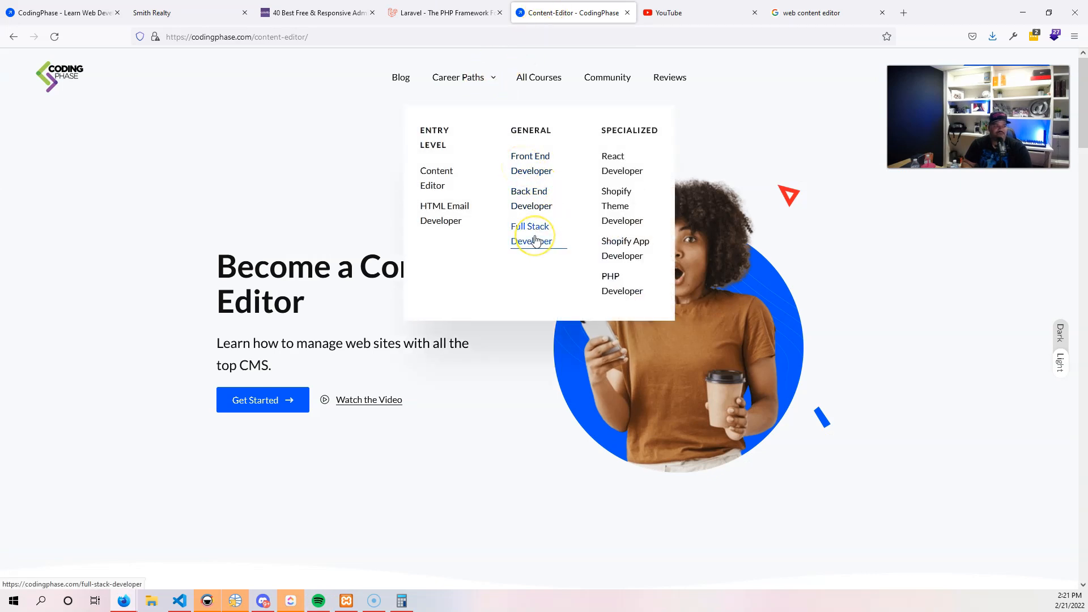
{"action": "mouse_move", "coordinate": [613, 211]}
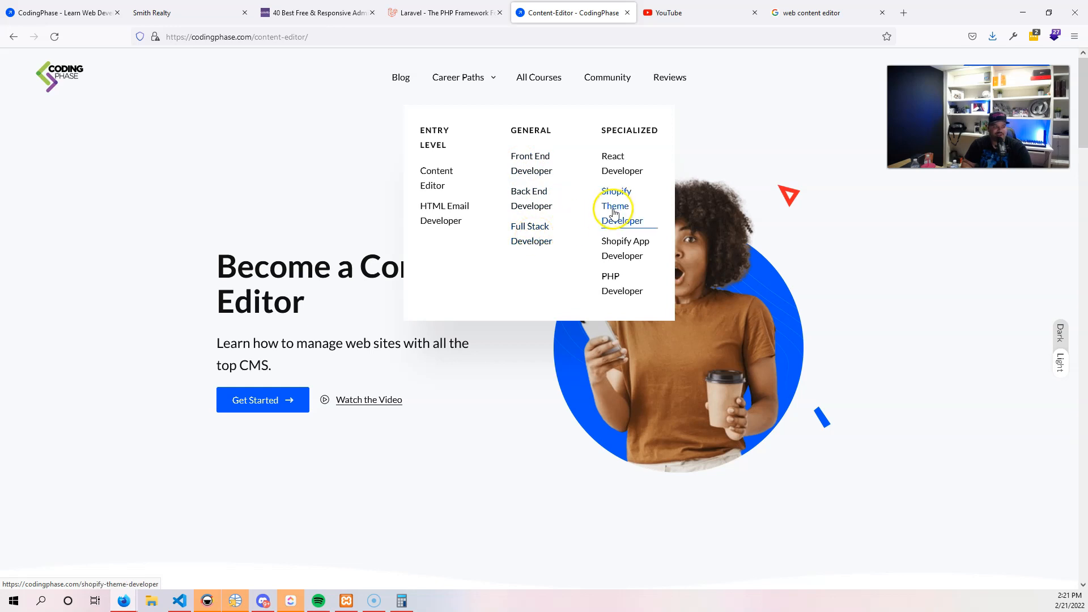
{"action": "mouse_move", "coordinate": [613, 248]}
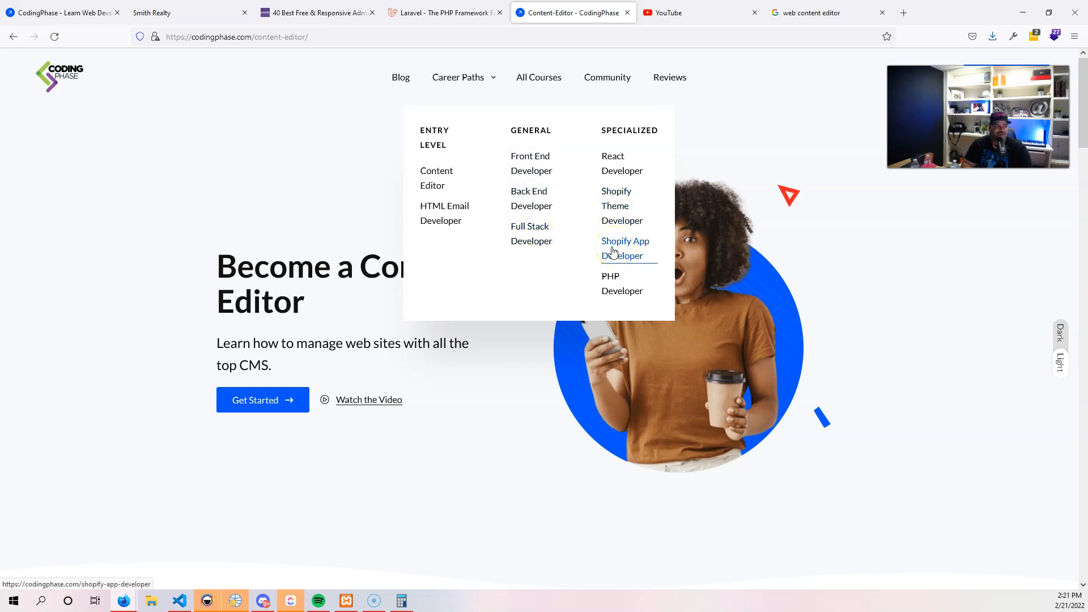
{"action": "mouse_move", "coordinate": [444, 213]}
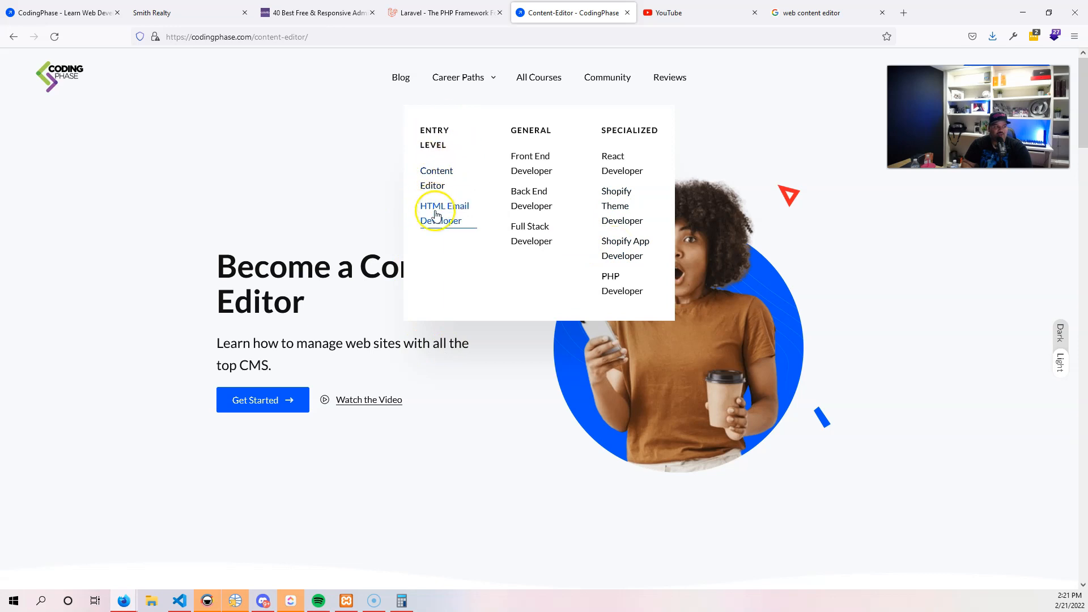
{"action": "mouse_move", "coordinate": [449, 253]}
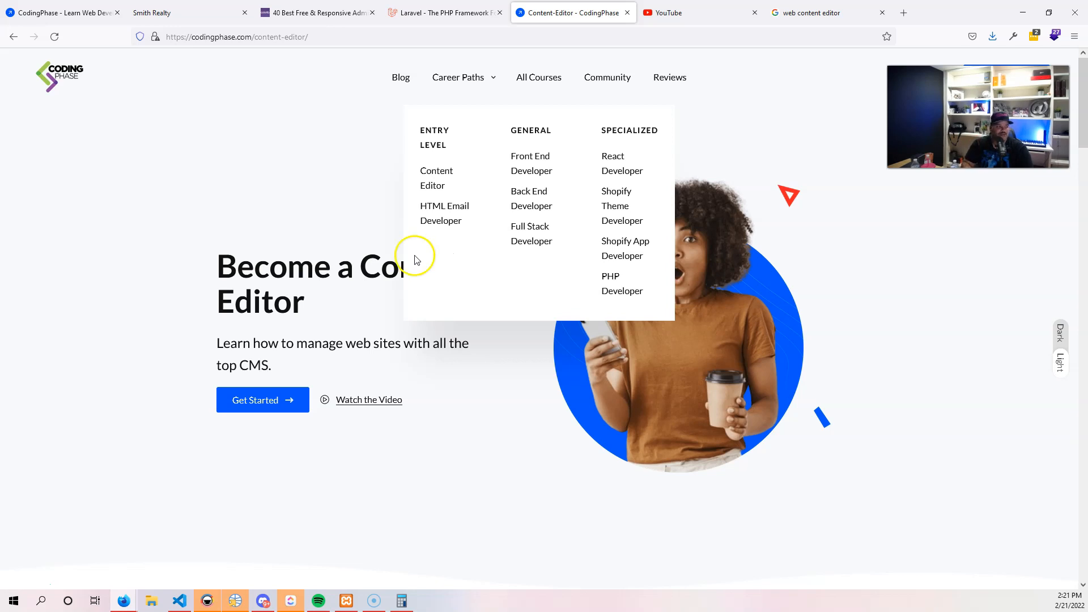
{"action": "scroll", "scroll_direction": "down", "scroll_amount": 3}
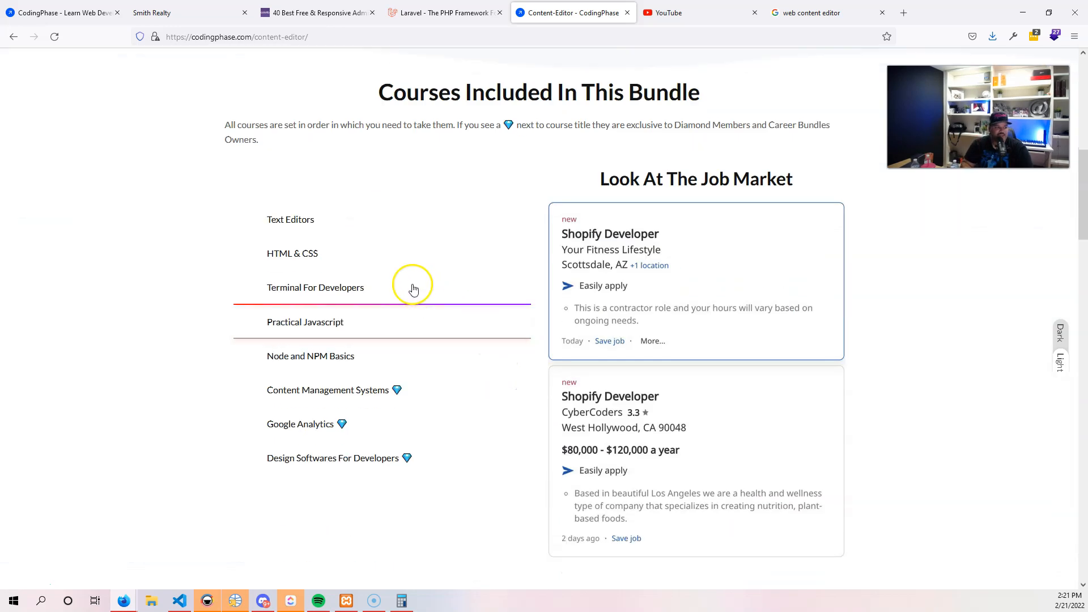
{"action": "mouse_move", "coordinate": [396, 389]}
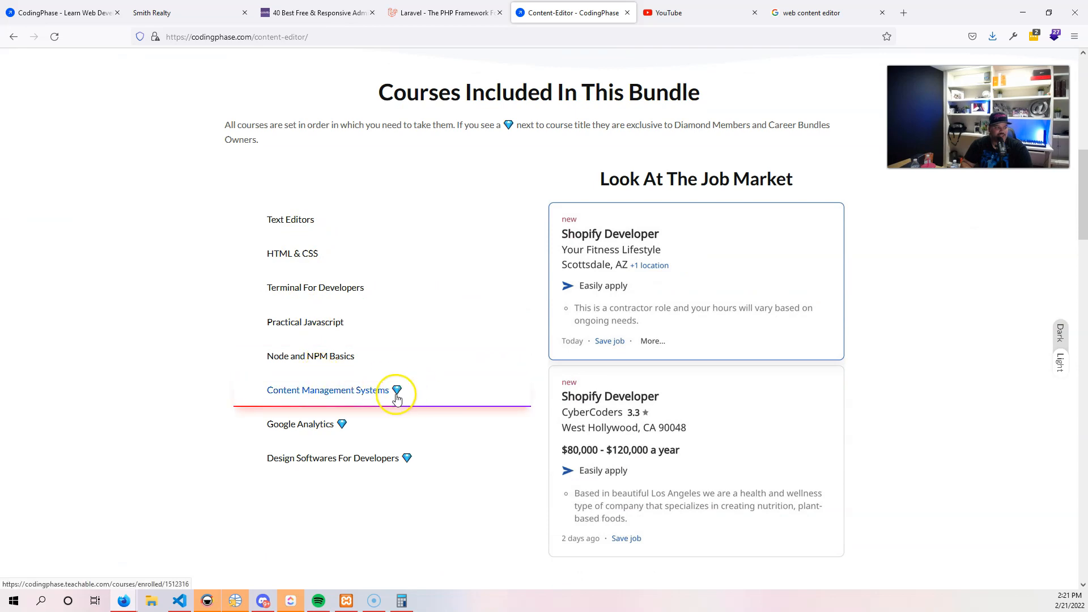
{"action": "mouse_move", "coordinate": [330, 424]}
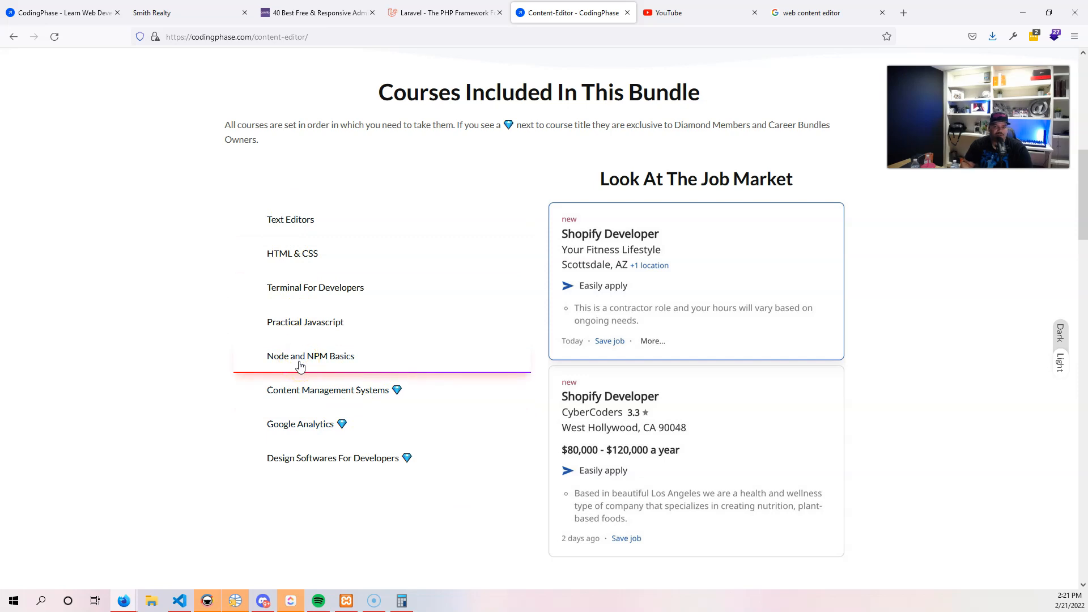
{"action": "scroll", "scroll_direction": "up", "scroll_amount": 3}
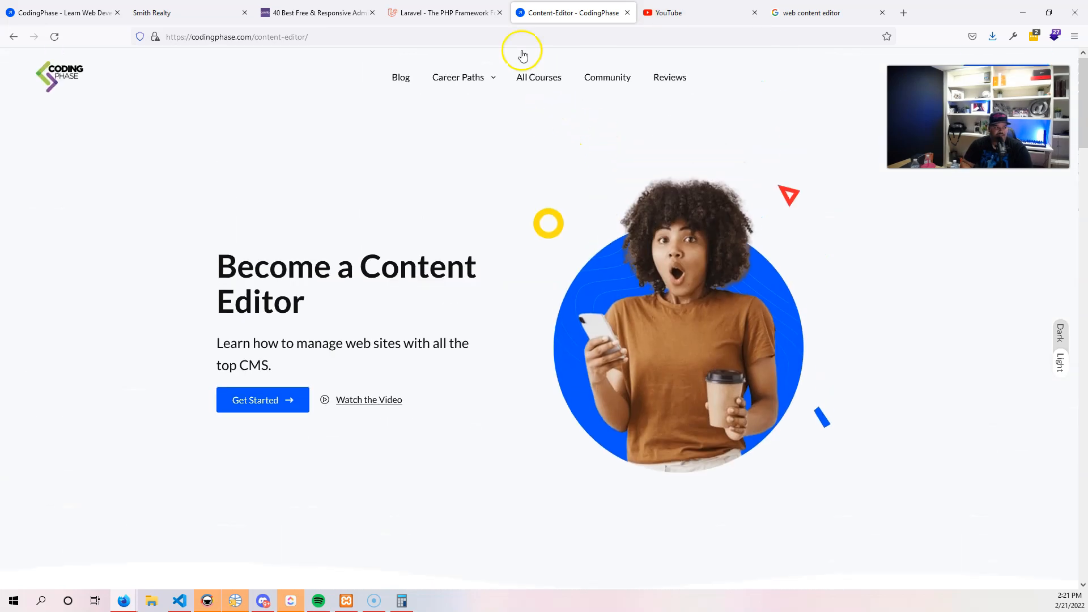
Step: Open the Front End Developer career path and browse its courses, Text Editors to React Native
{"action": "left_click", "coordinate": [458, 77]}
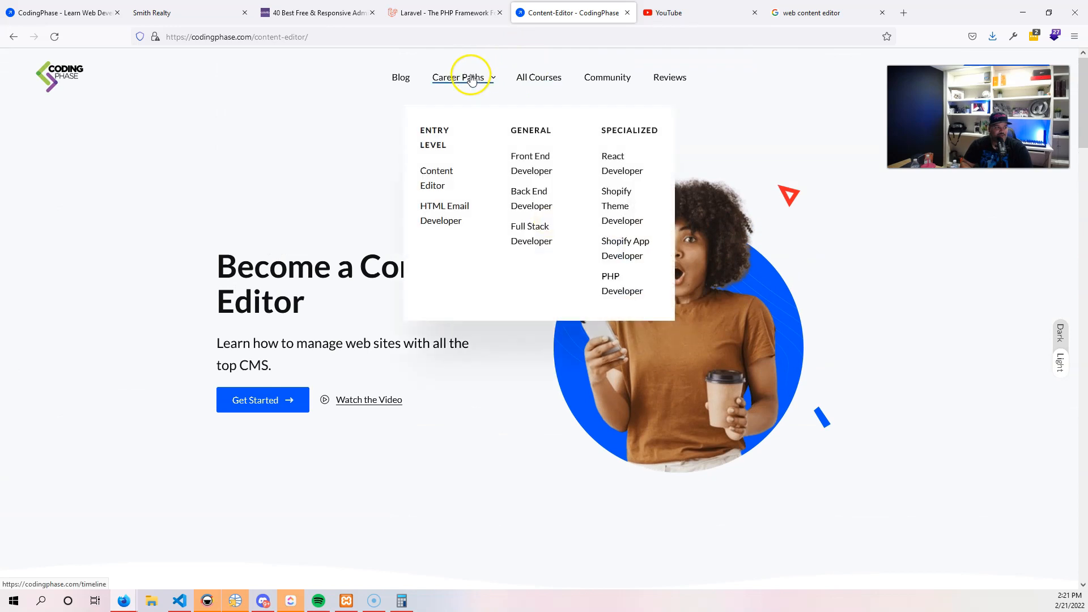
{"action": "left_click", "coordinate": [531, 163]}
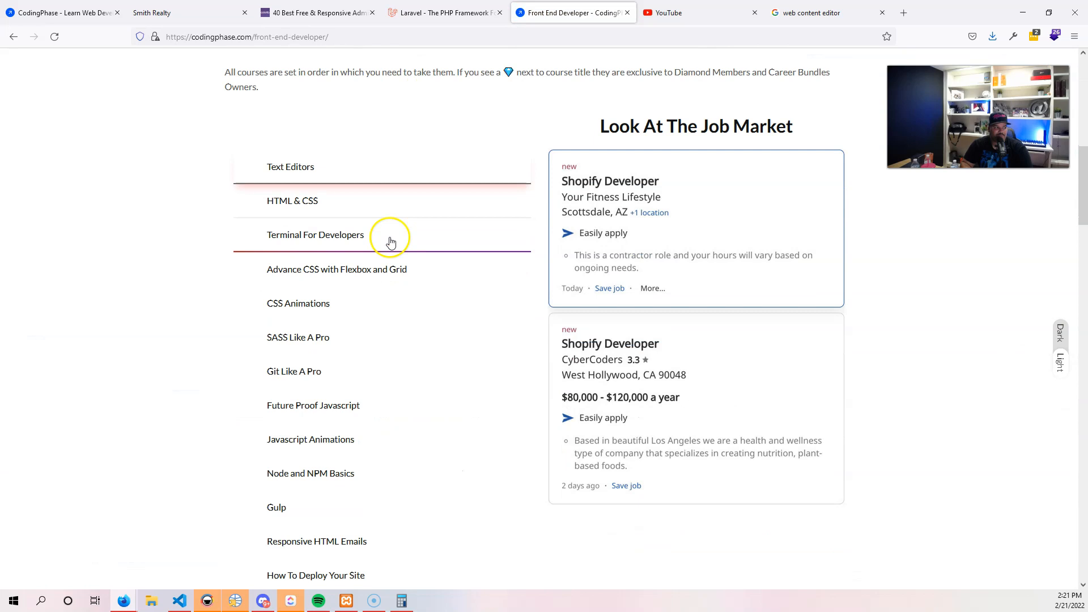
{"action": "scroll", "scroll_direction": "down", "scroll_amount": 3}
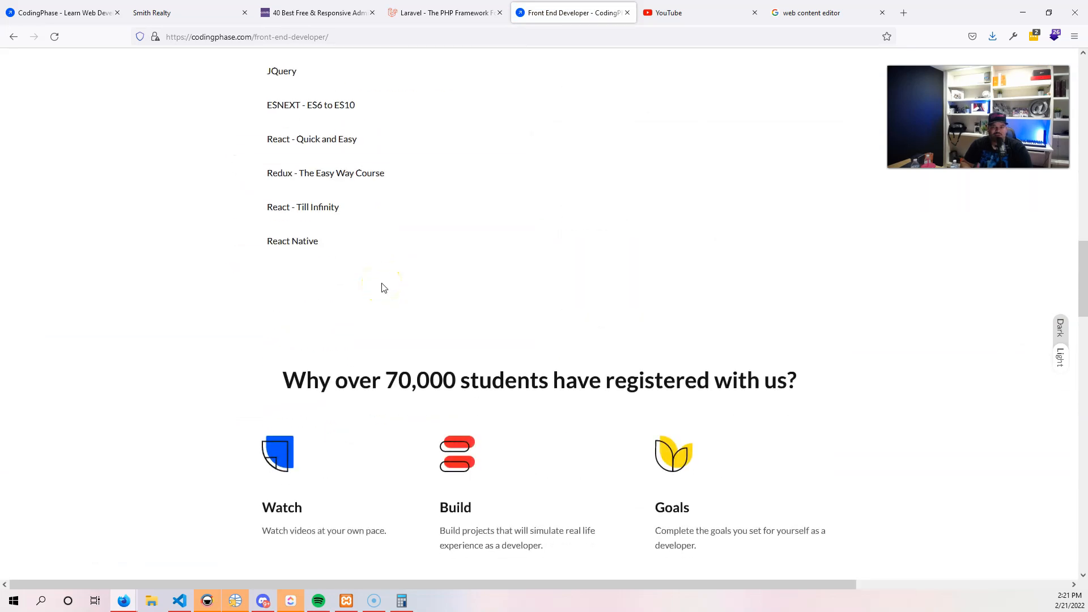
{"action": "scroll", "scroll_direction": "up", "scroll_amount": 3}
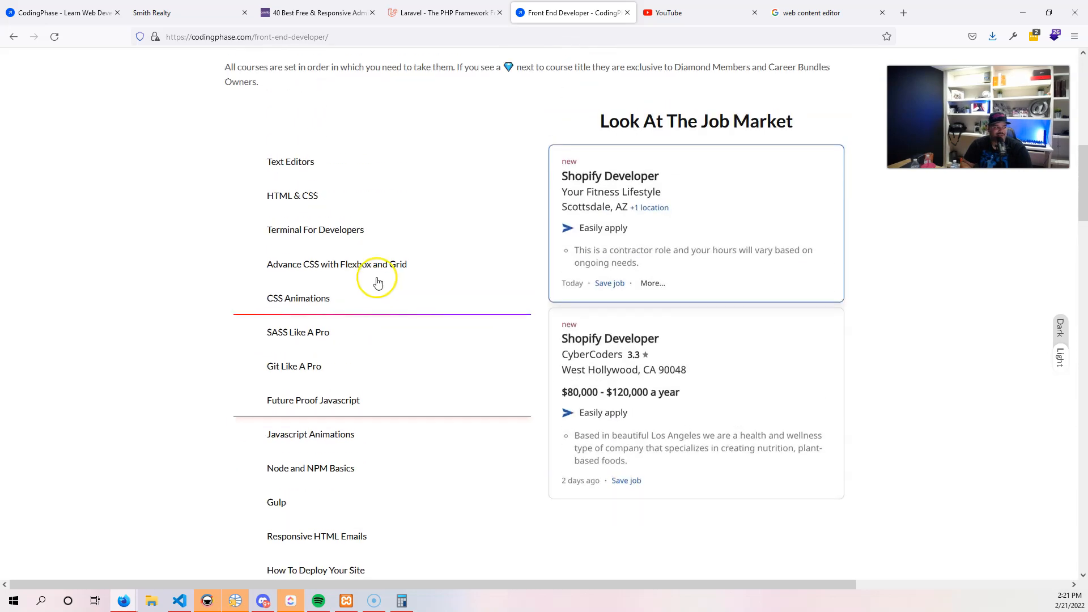
{"action": "scroll", "scroll_direction": "up", "scroll_amount": 3}
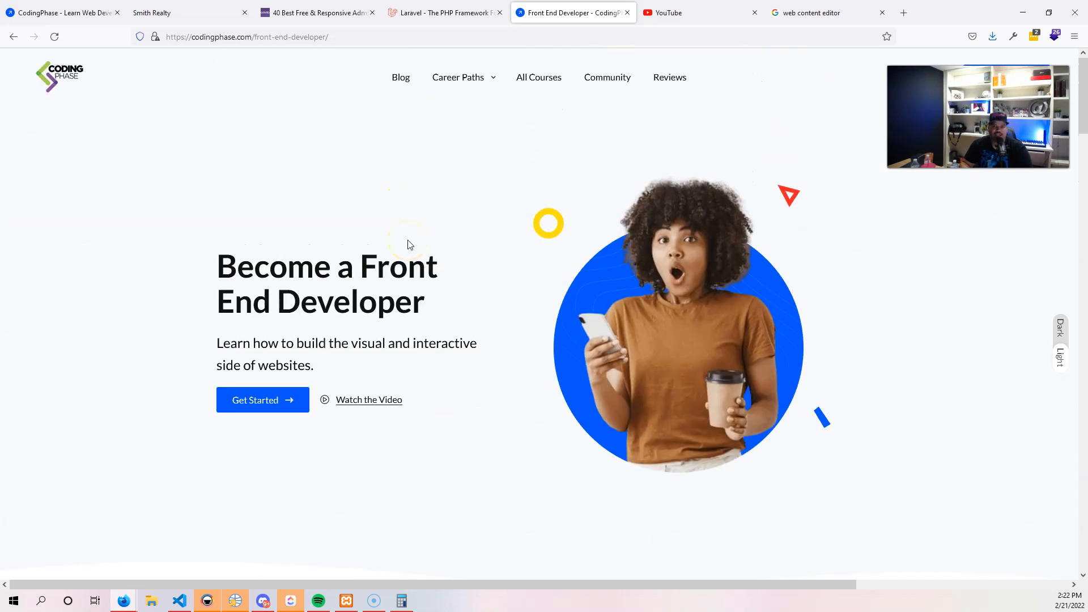
Step: Open the HTML Email Developer career path and scroll to its bundled courses list
{"action": "left_click", "coordinate": [457, 77]}
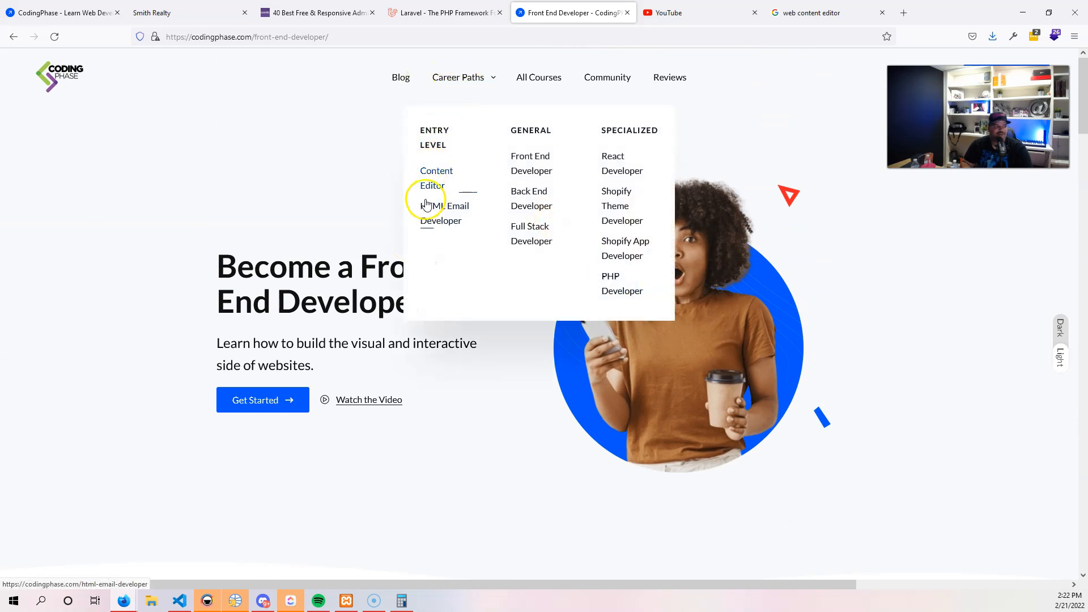
{"action": "left_click", "coordinate": [441, 213]}
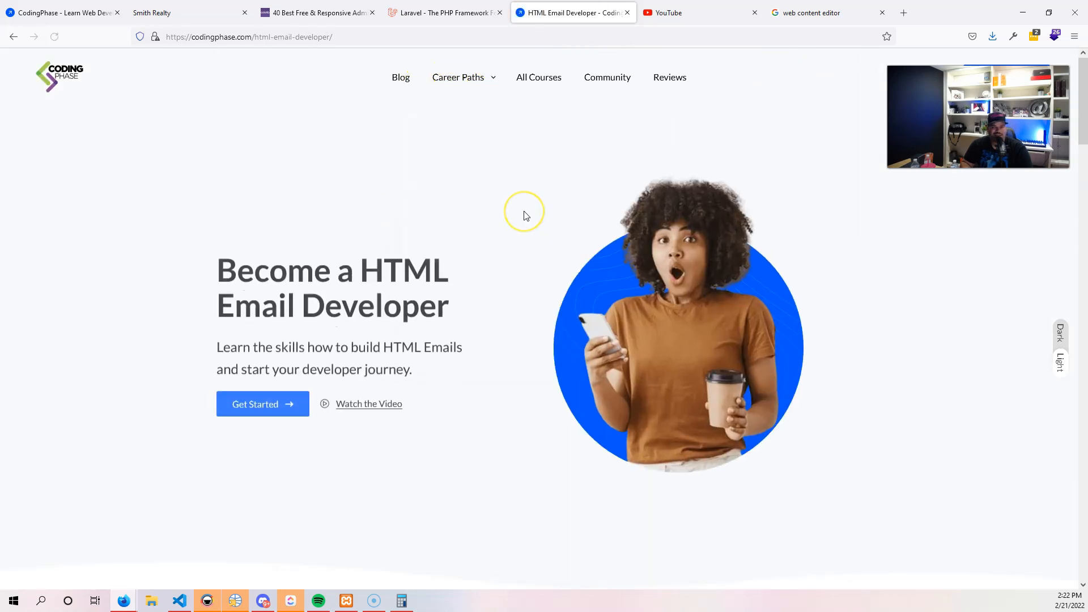
{"action": "scroll", "scroll_direction": "down", "scroll_amount": 3}
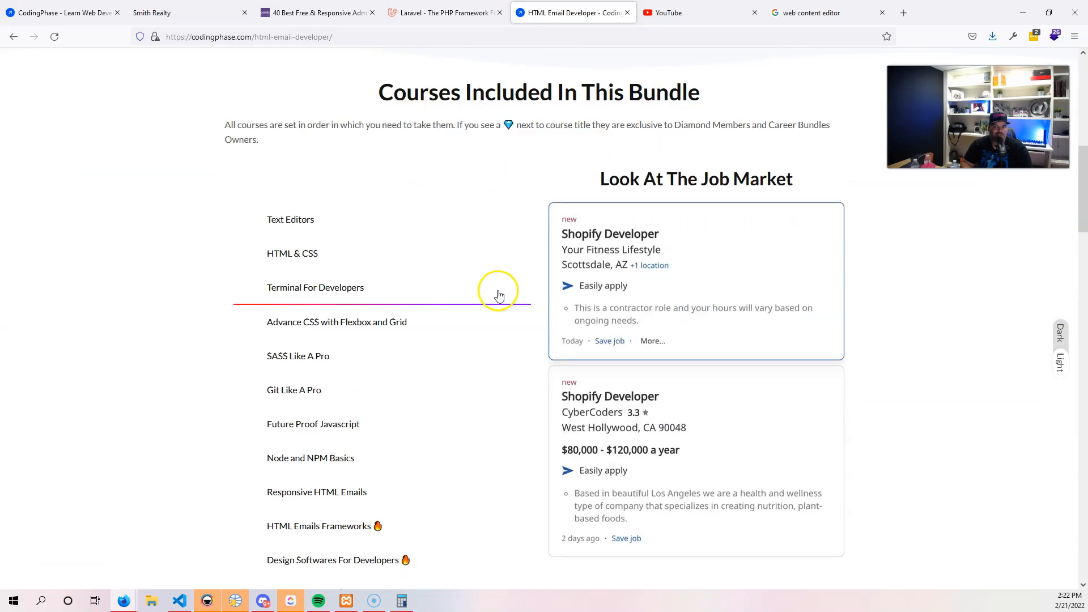
{"action": "scroll", "scroll_direction": "down", "scroll_amount": 3}
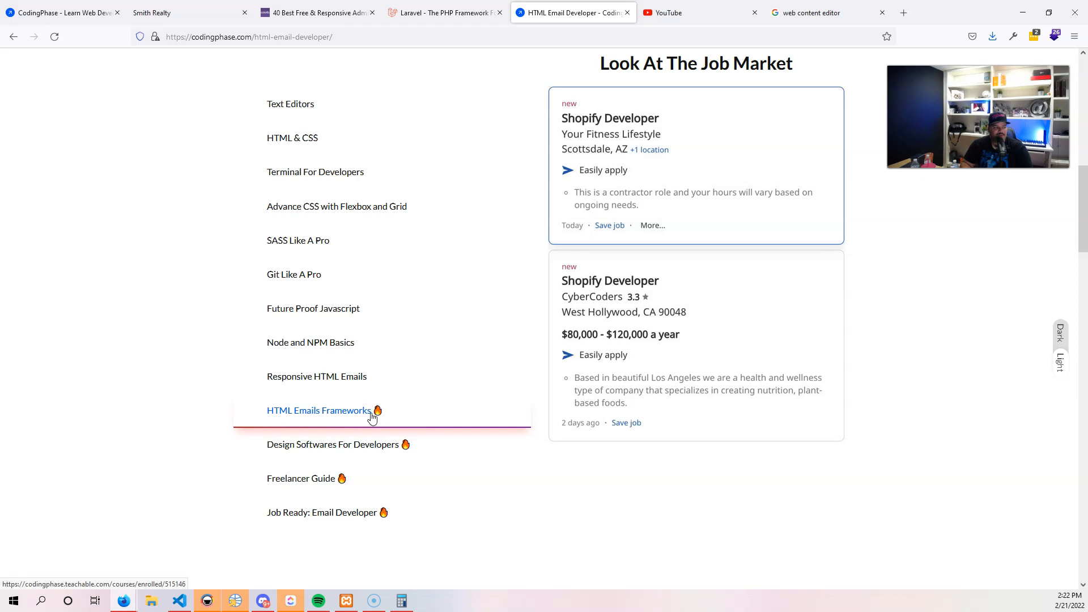
{"action": "mouse_move", "coordinate": [369, 421]}
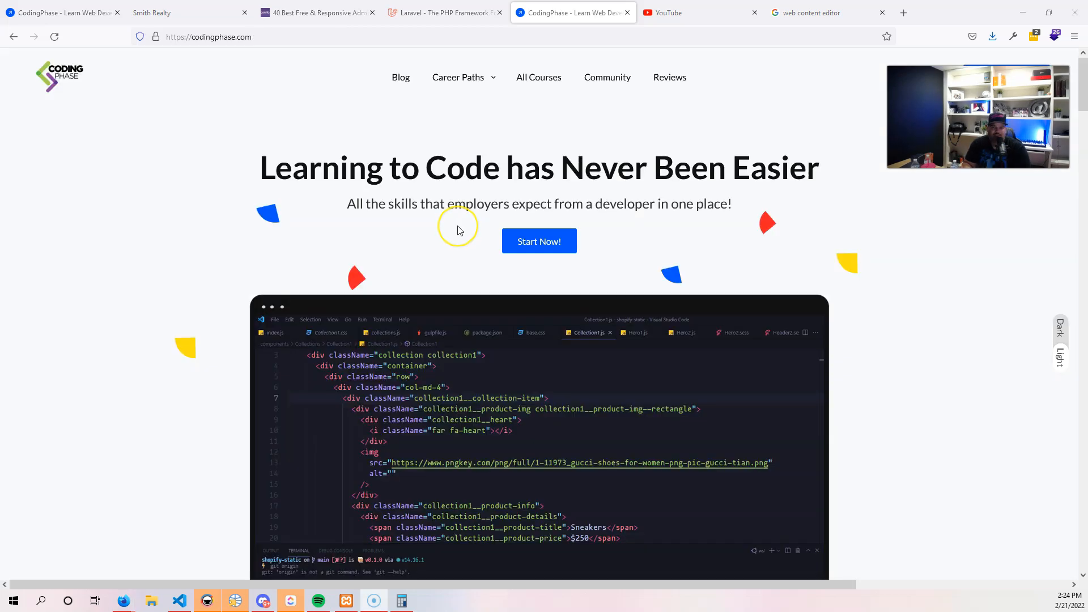
{"action": "mouse_move", "coordinate": [458, 231]}
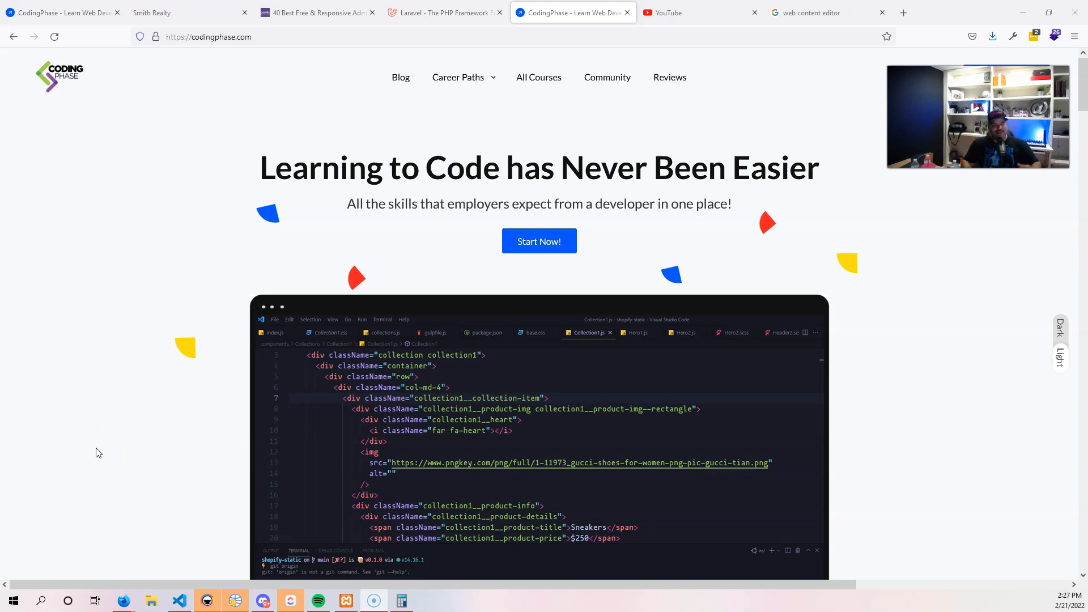
{"action": "mouse_move", "coordinate": [23, 585]}
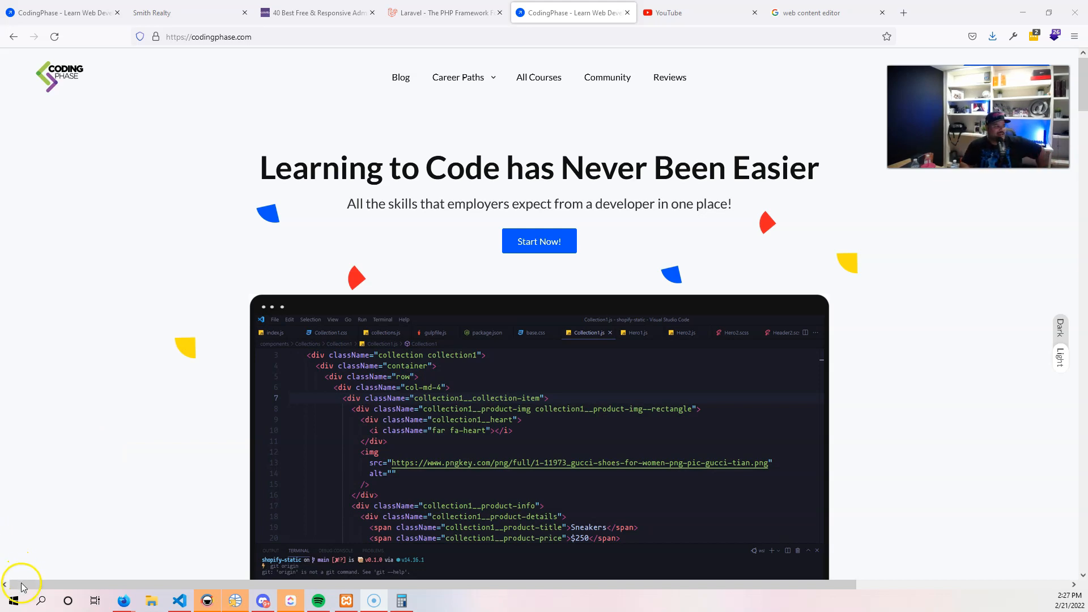